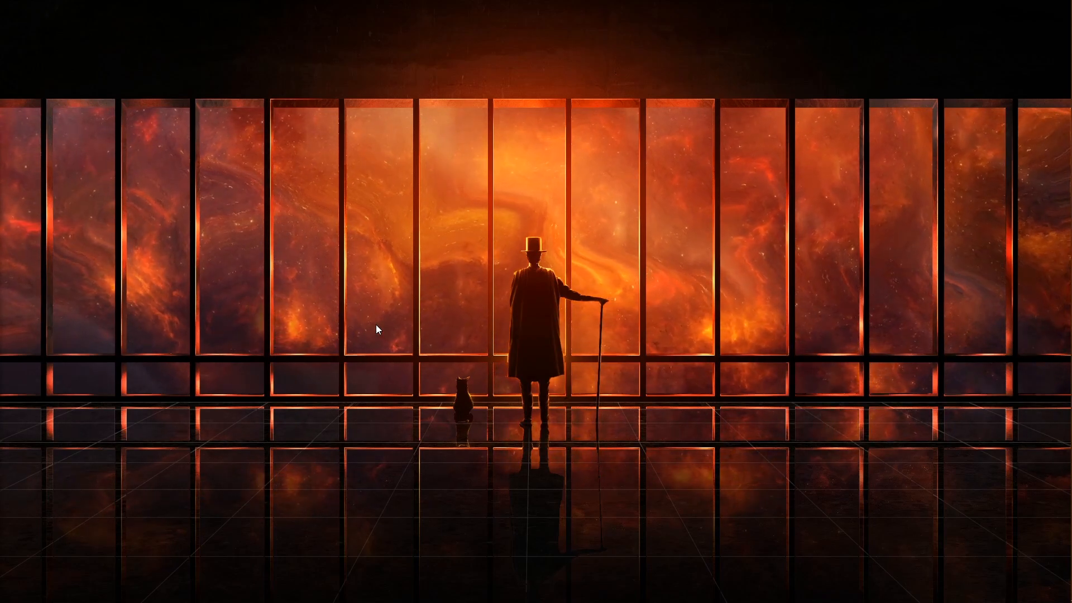
{"action": "mouse_move", "coordinate": [654, 287]}
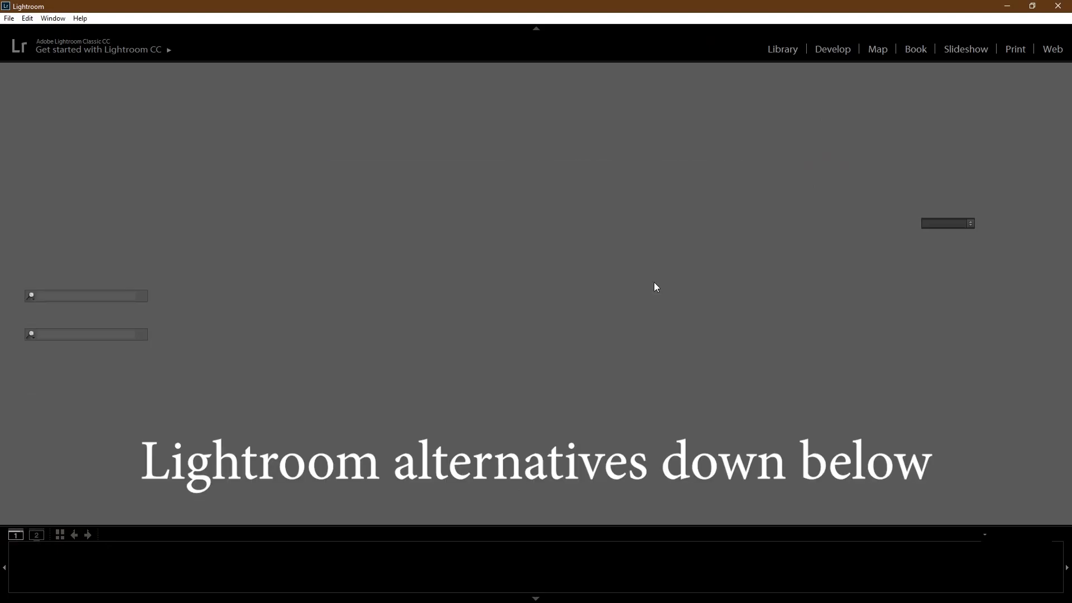
Bring Lightroom Classic up on its Library module with an empty catalog.
{"action": "left_click", "coordinate": [781, 48]}
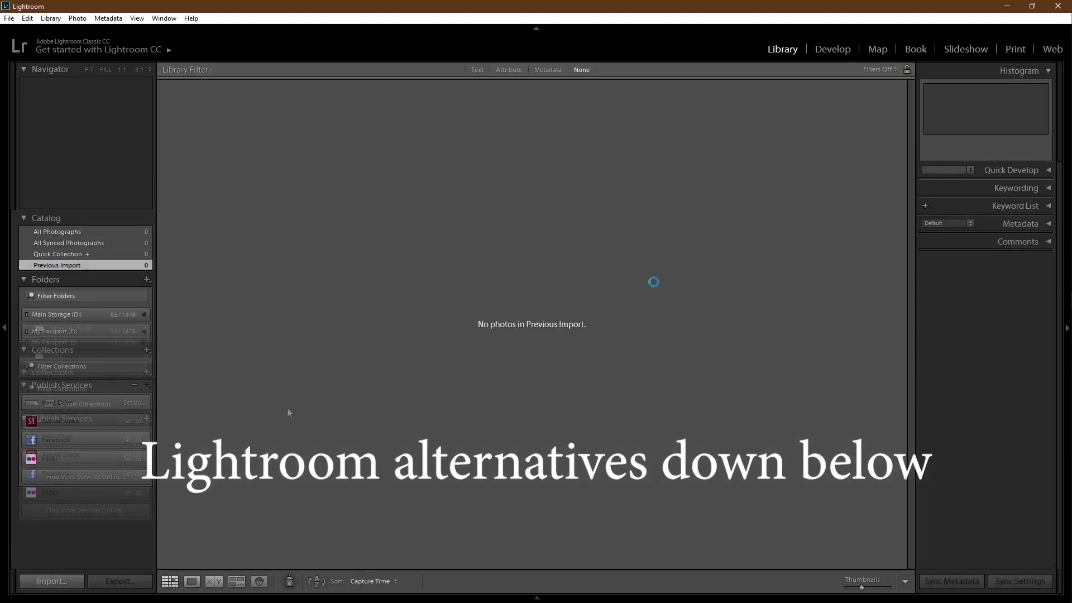
Import the three photos from the Saved Pictures folder into the catalog.
{"action": "left_click", "coordinate": [52, 580]}
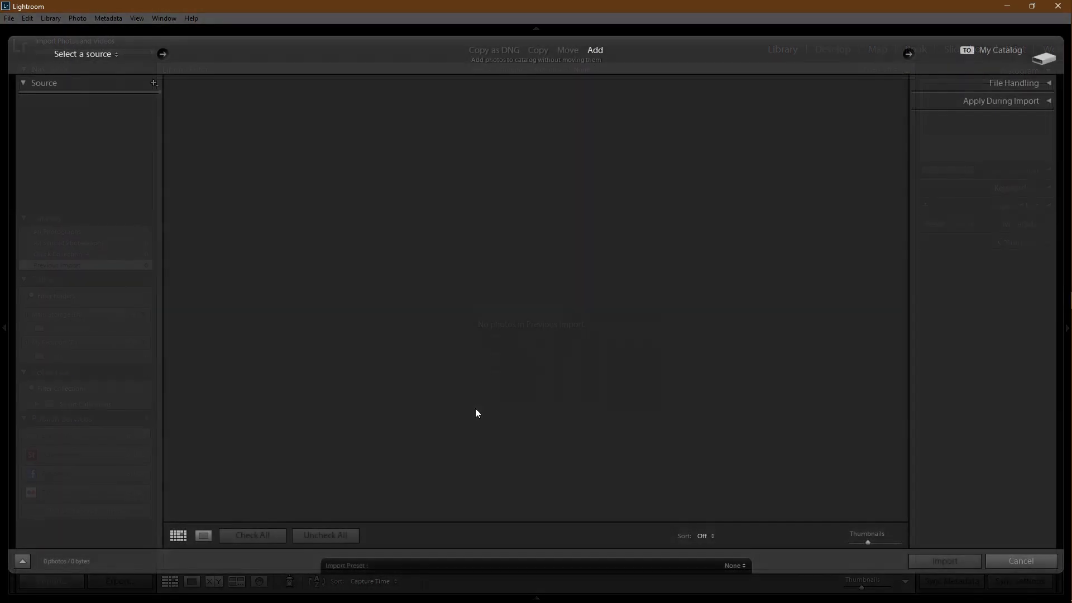
{"action": "left_click", "coordinate": [75, 178]}
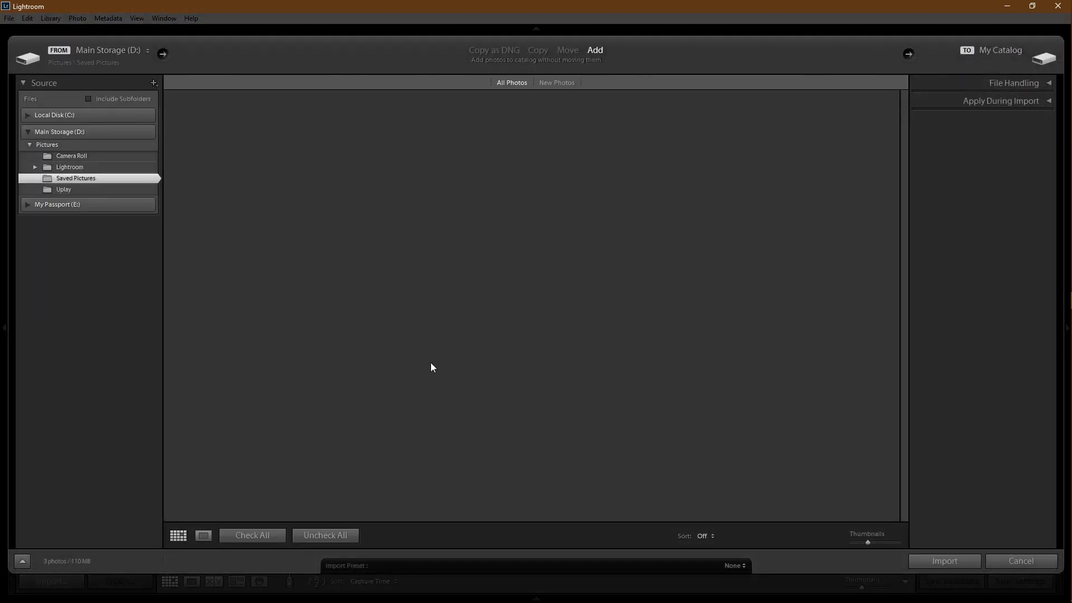
{"action": "left_click", "coordinate": [944, 560]}
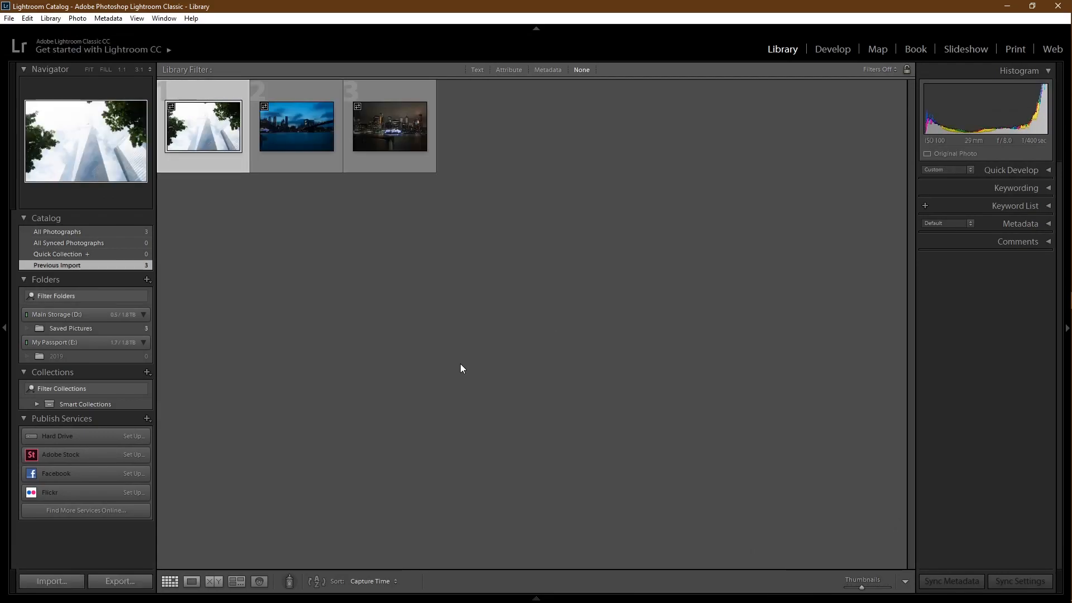
{"action": "left_click", "coordinate": [296, 126]}
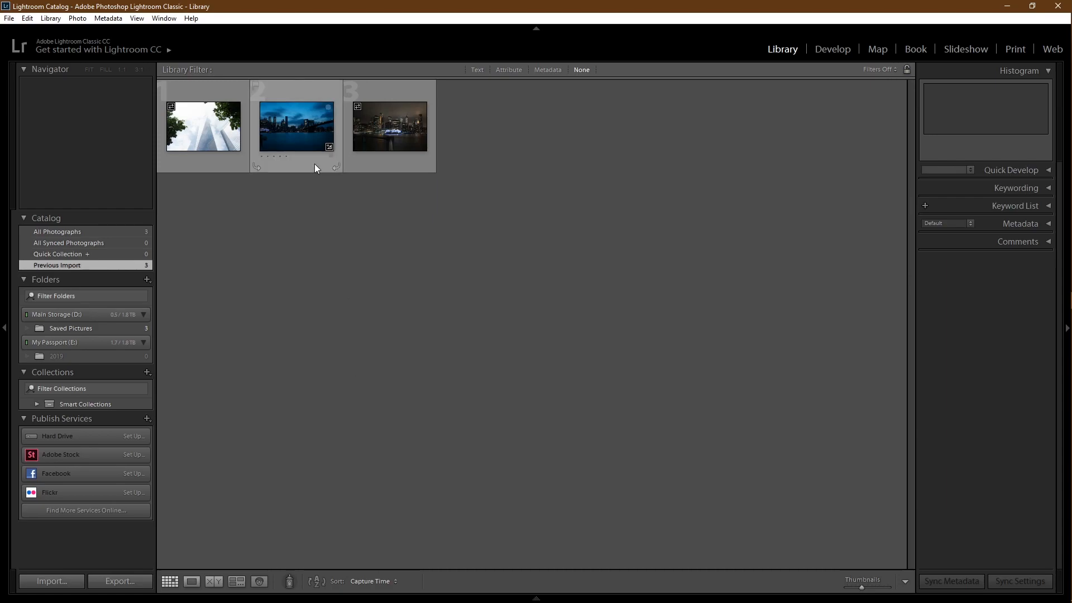
Open the Brooklyn Bridge dusk photo in Develop and enable Remove Chromatic Aberration.
{"action": "left_click", "coordinate": [295, 126]}
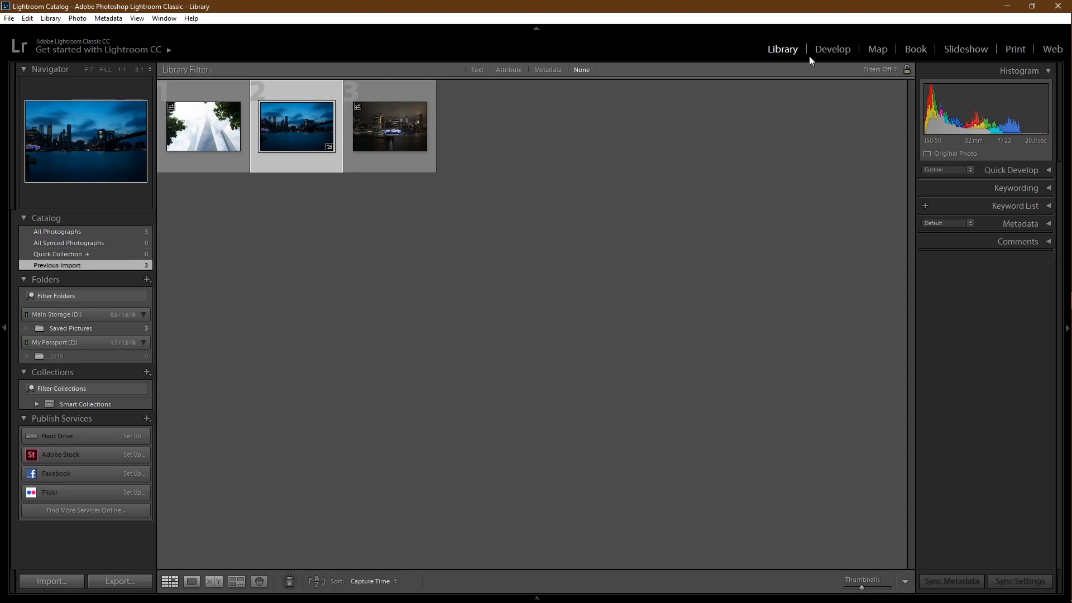
{"action": "left_click", "coordinate": [832, 48]}
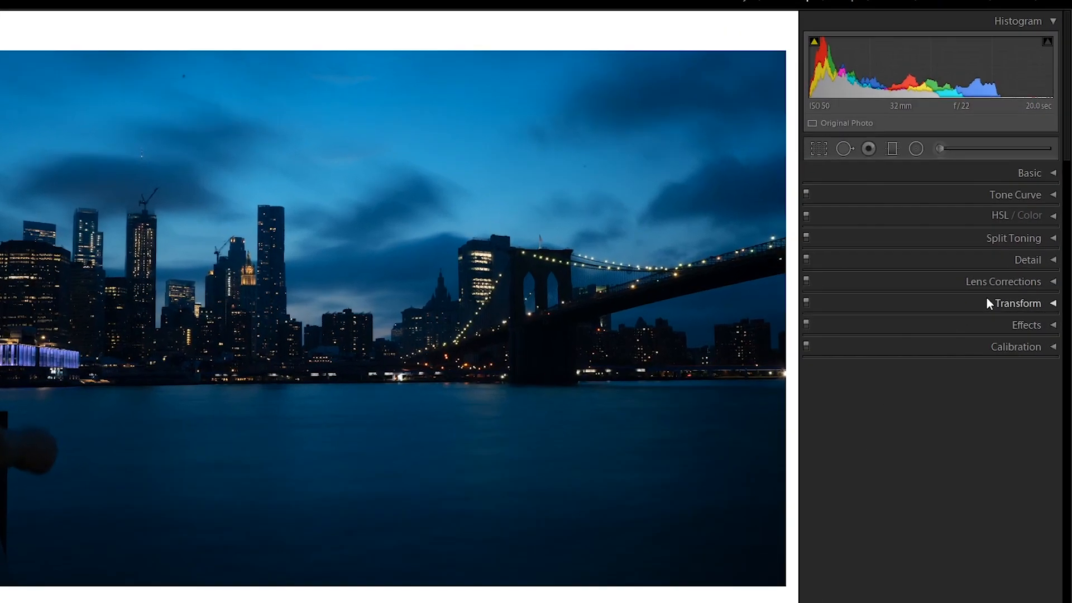
{"action": "left_click", "coordinate": [1003, 282]}
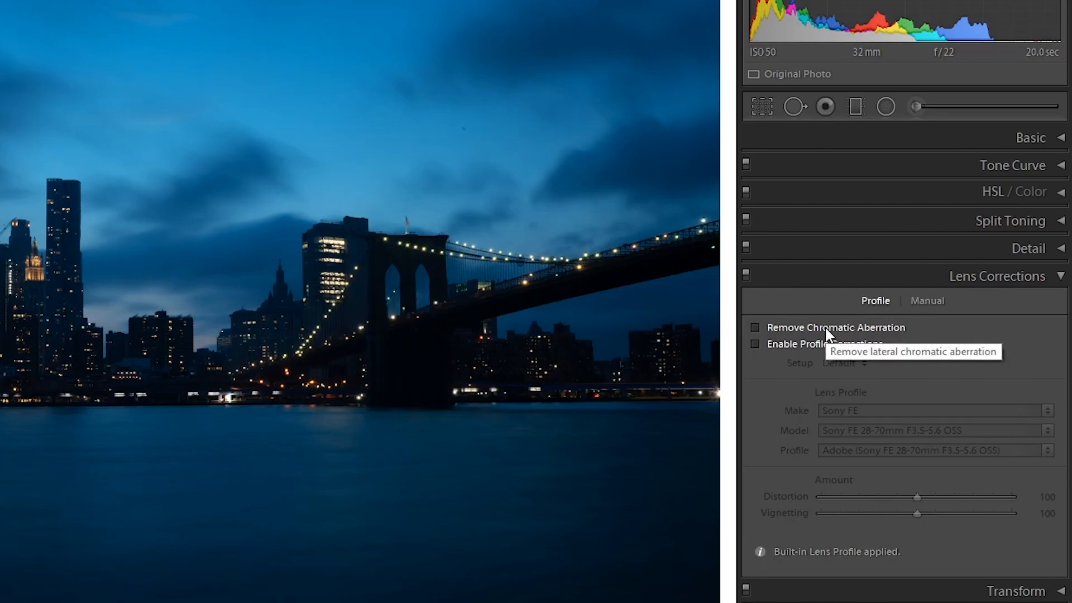
{"action": "left_click", "coordinate": [754, 327]}
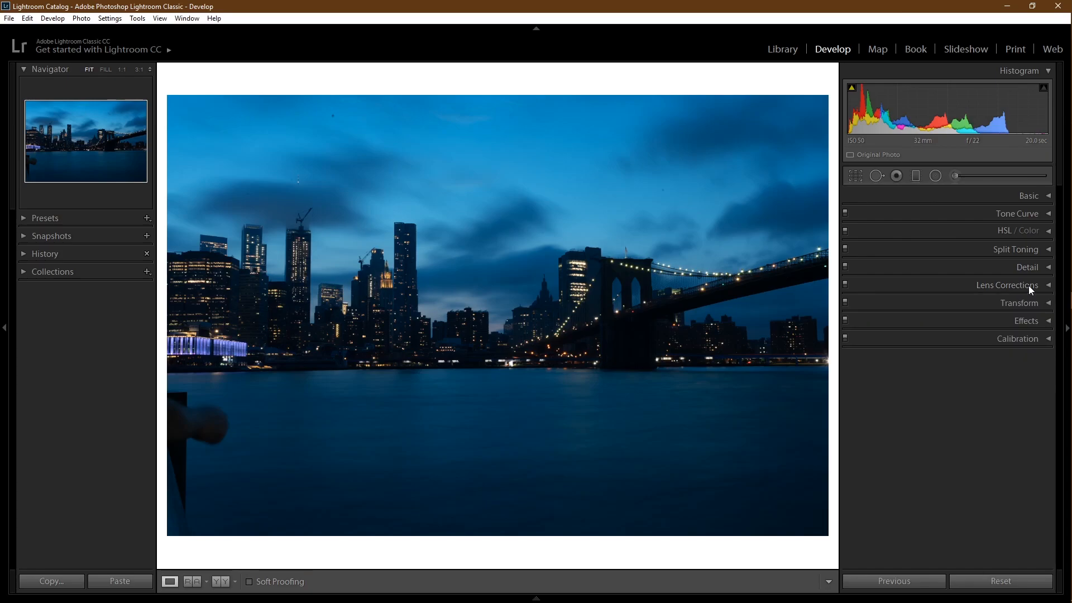
{"action": "mouse_move", "coordinate": [1031, 300]}
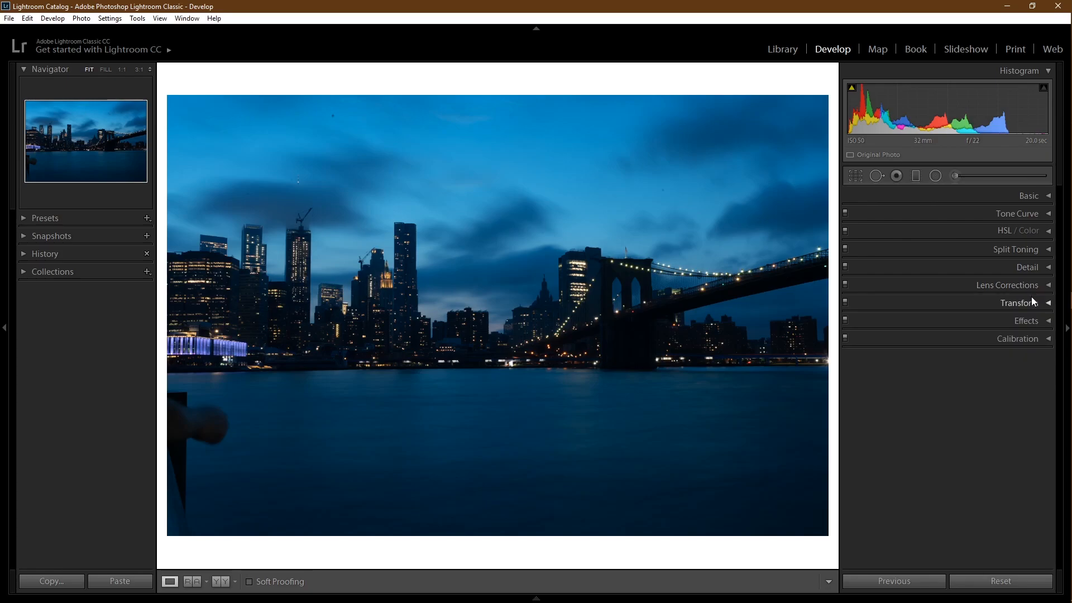
Straighten the skyline photo by 0.28 degrees via the Transform panel and Crop tool.
{"action": "left_click", "coordinate": [1018, 303]}
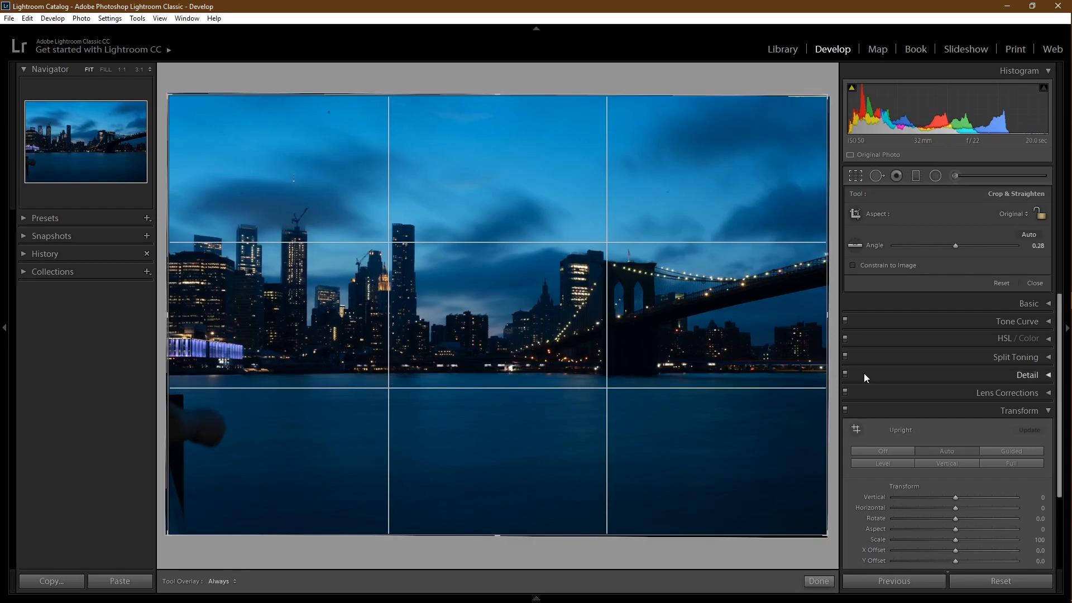
{"action": "left_click", "coordinate": [854, 176]}
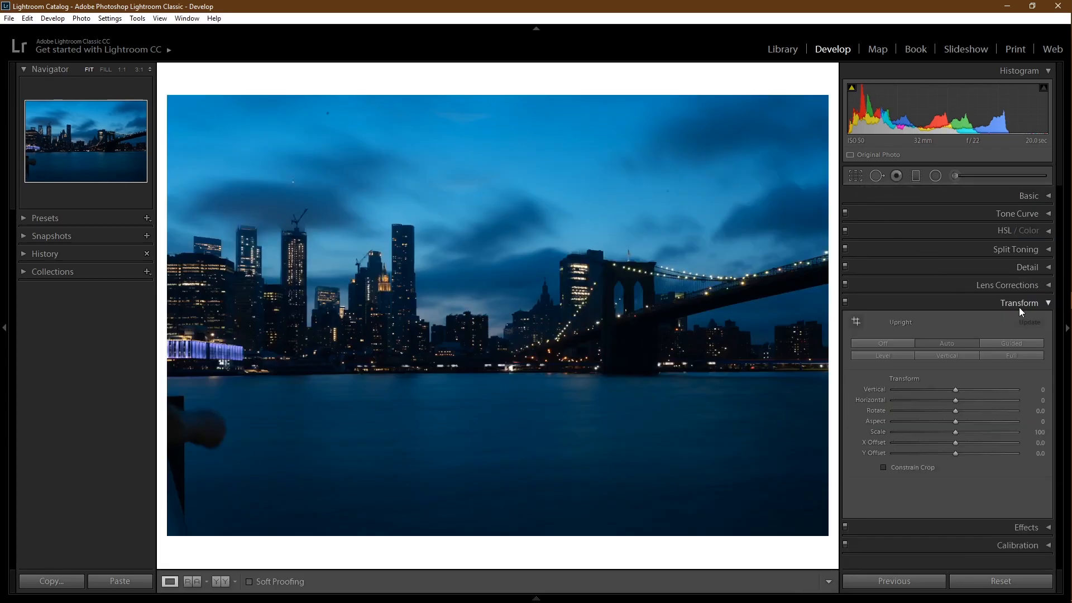
{"action": "left_click", "coordinate": [1019, 302]}
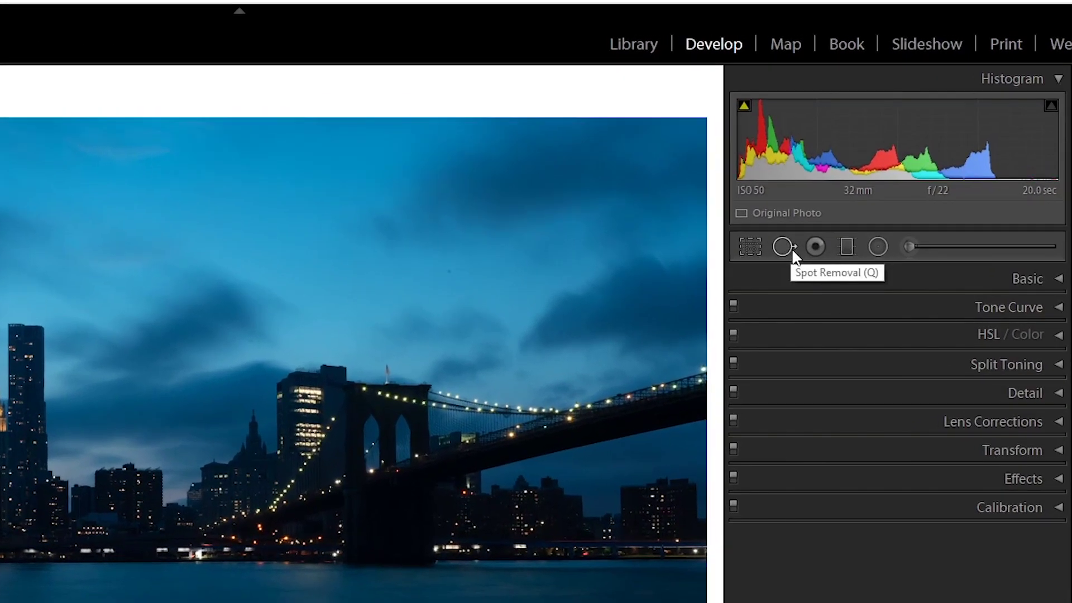
{"action": "mouse_move", "coordinate": [784, 256]}
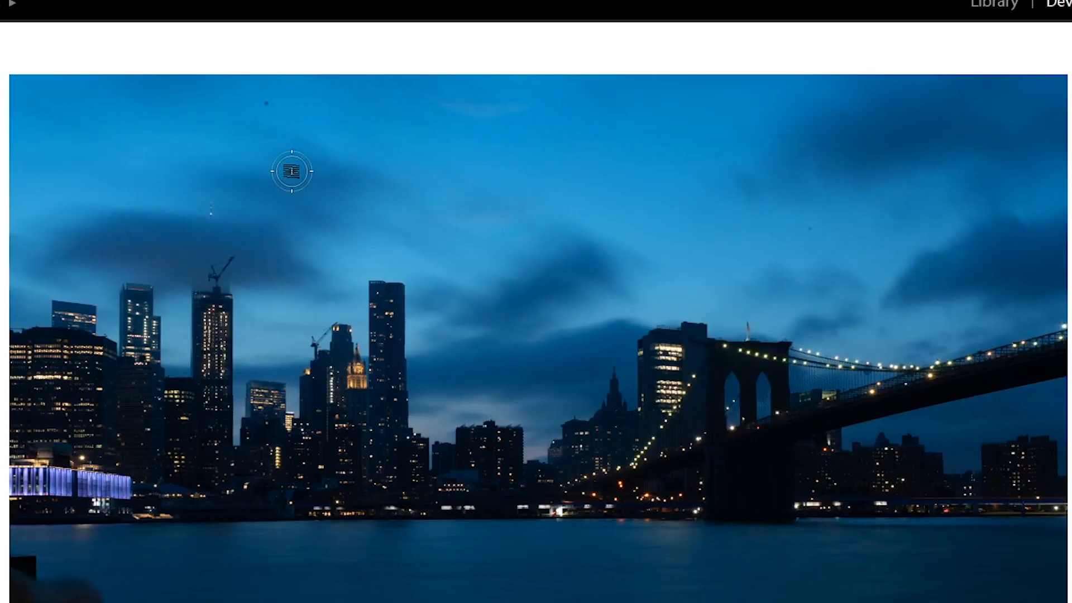
{"action": "mouse_move", "coordinate": [267, 101]}
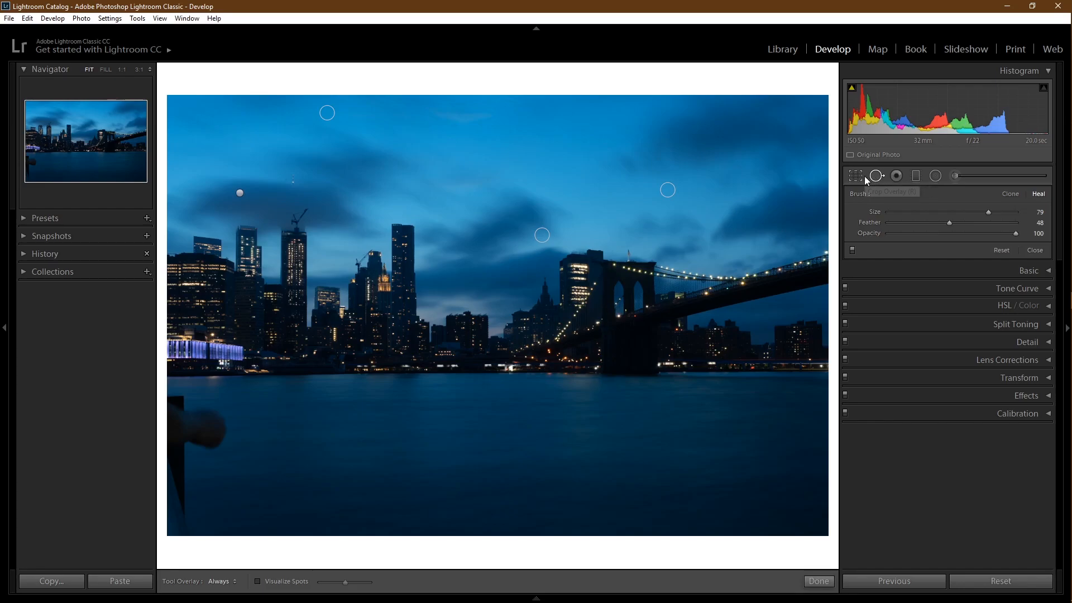
Heal the sky specks and remove the dark blurred shape at the lower left of the water.
{"action": "left_click", "coordinate": [854, 175]}
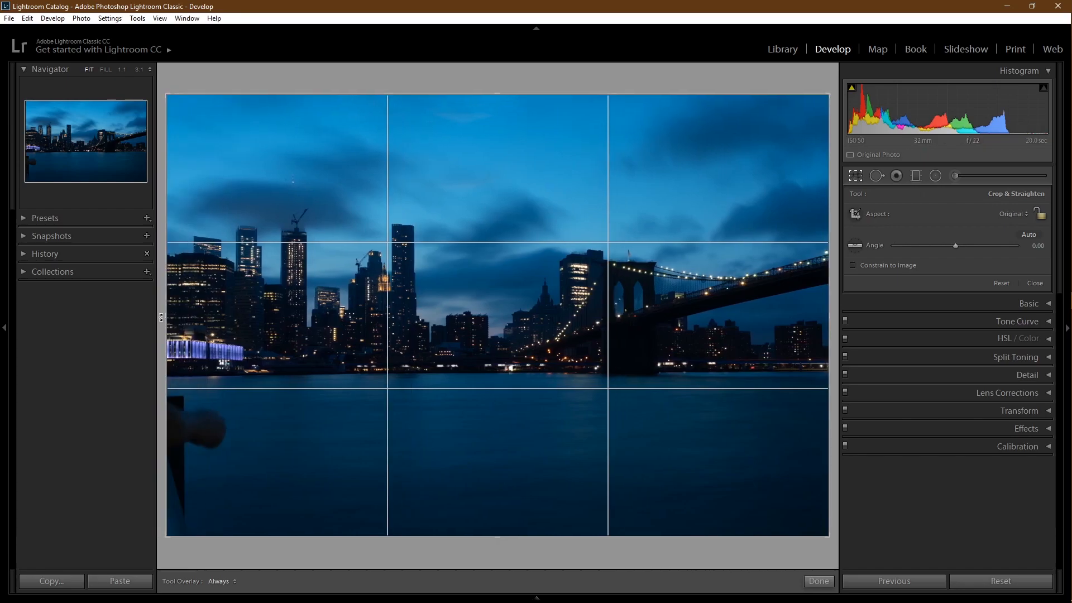
{"action": "mouse_move", "coordinate": [875, 175]}
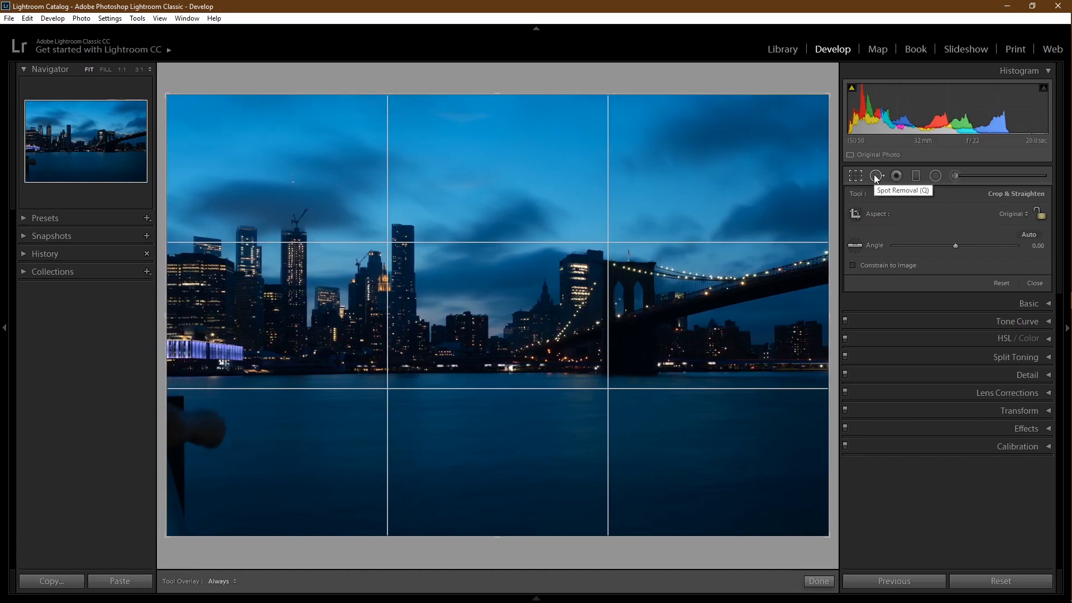
{"action": "left_click", "coordinate": [875, 175]}
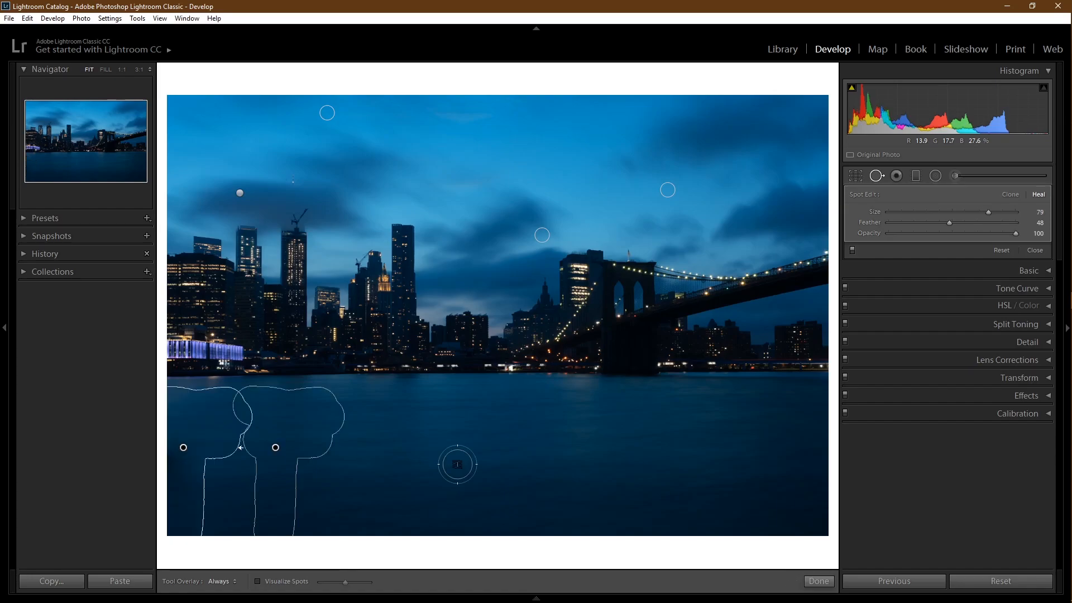
{"action": "mouse_move", "coordinate": [878, 175]}
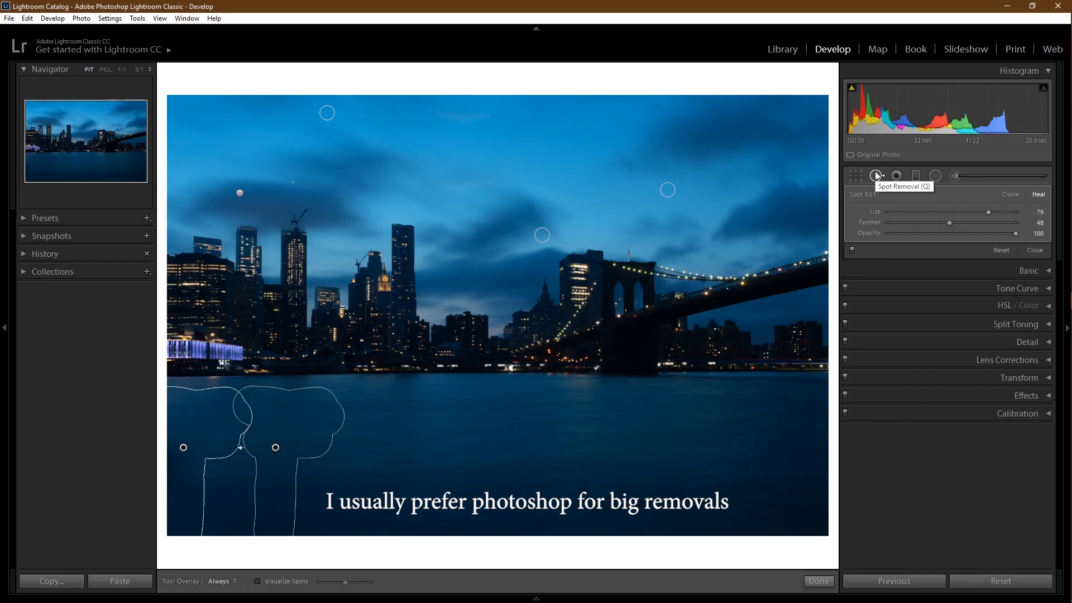
{"action": "left_click", "coordinate": [878, 175]}
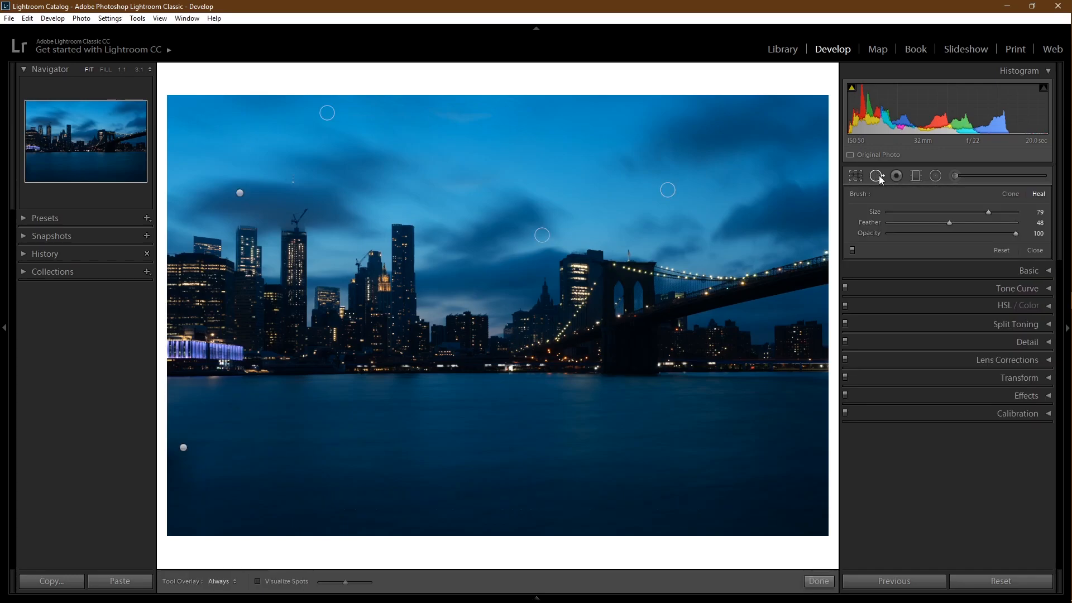
Preview black and white, keep colour, and apply the Adobe Standard profile.
{"action": "left_click", "coordinate": [819, 581]}
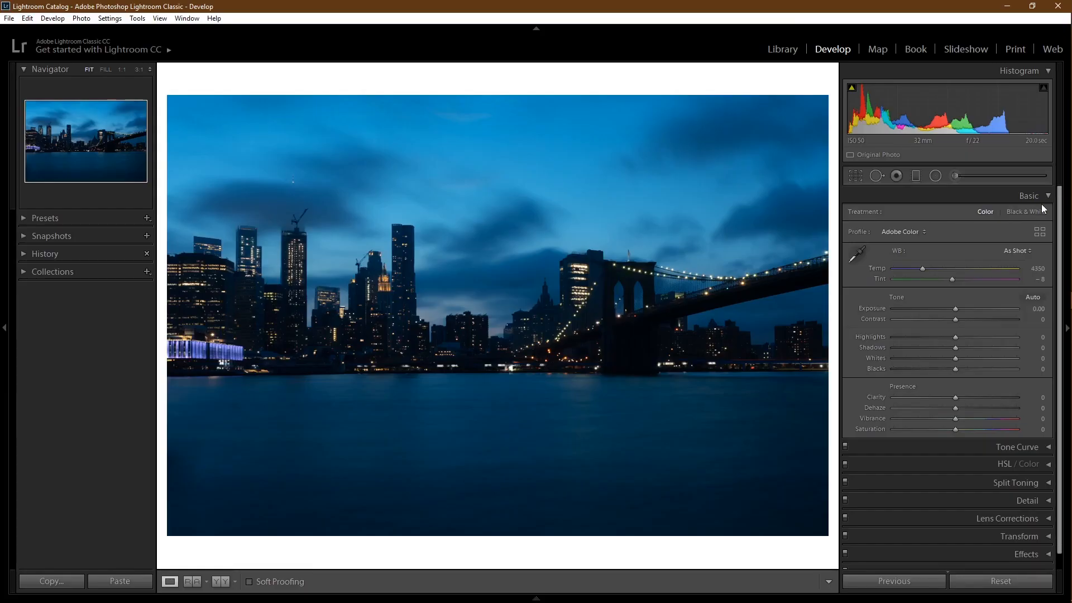
{"action": "left_click", "coordinate": [1025, 211]}
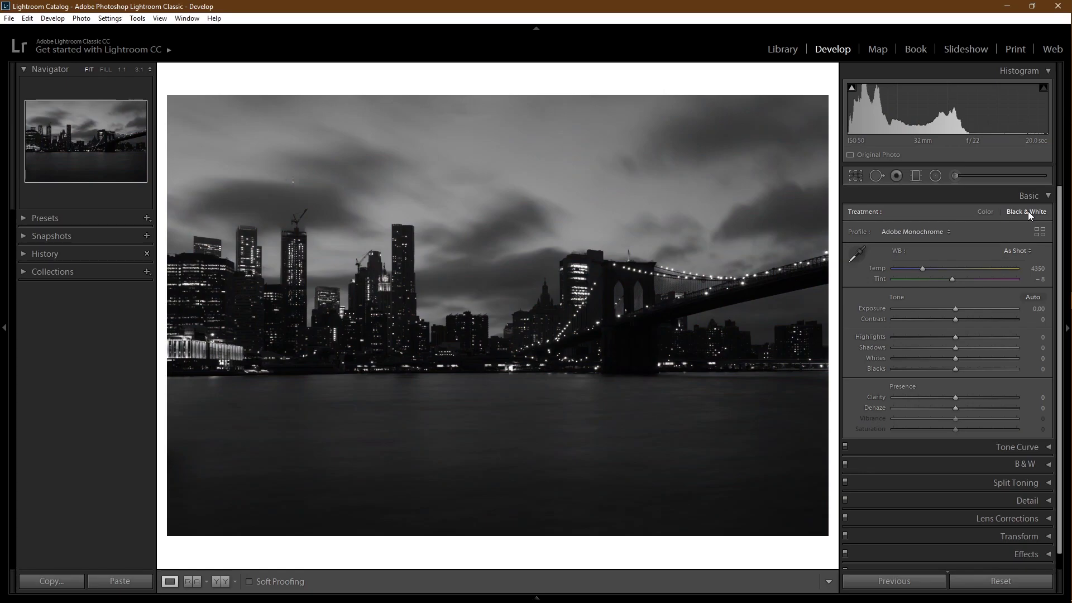
{"action": "left_click", "coordinate": [985, 211]}
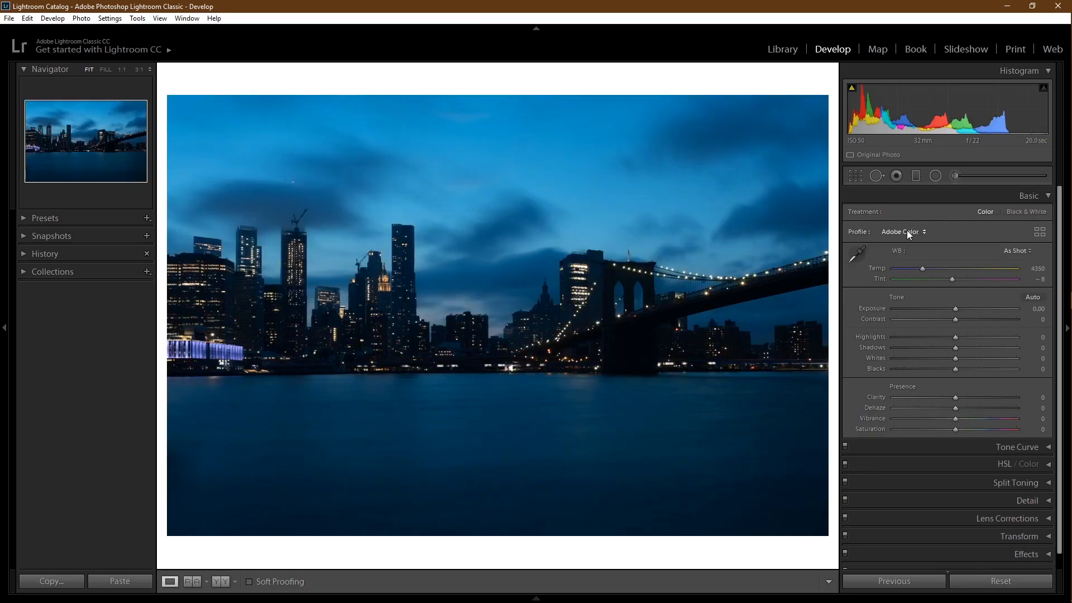
{"action": "left_click", "coordinate": [902, 231]}
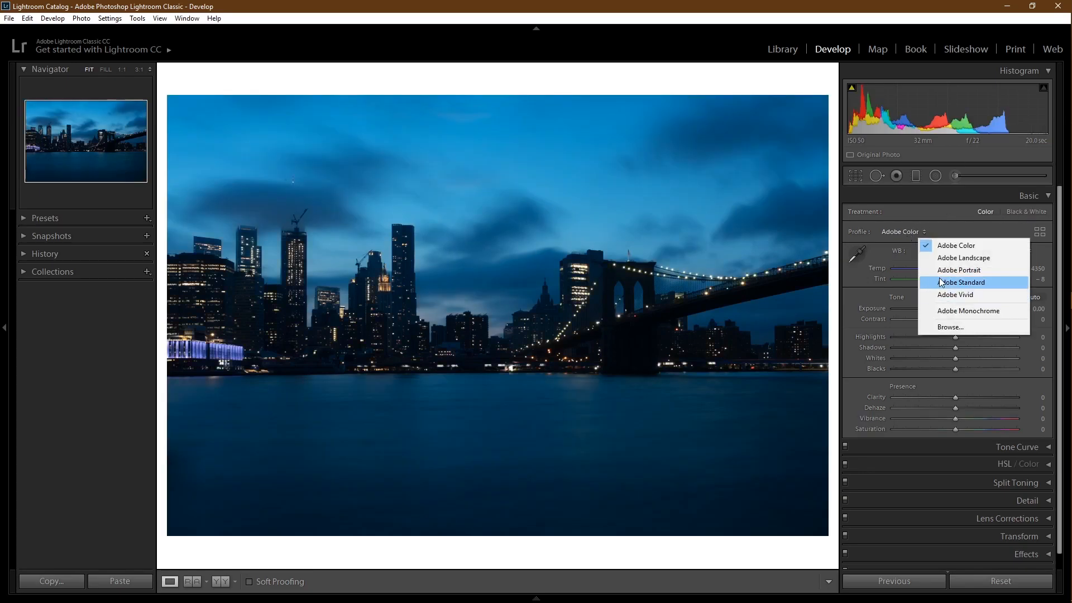
{"action": "left_click", "coordinate": [964, 282]}
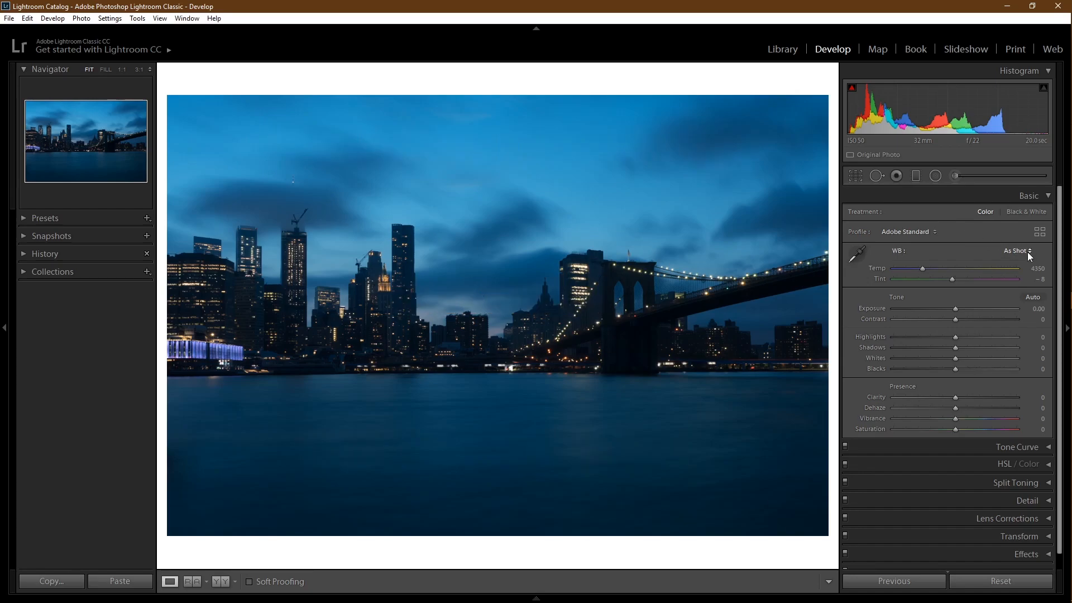
Set white balance to Auto, warming the photo to about 7500 temperature and +26 tint.
{"action": "left_click", "coordinate": [1017, 251]}
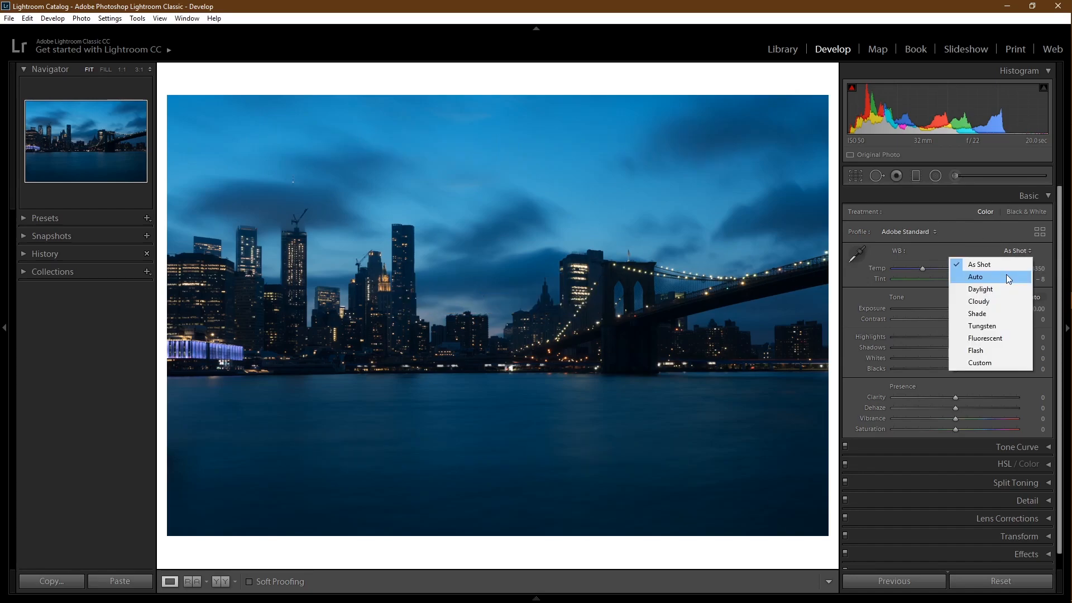
{"action": "left_click", "coordinate": [975, 276]}
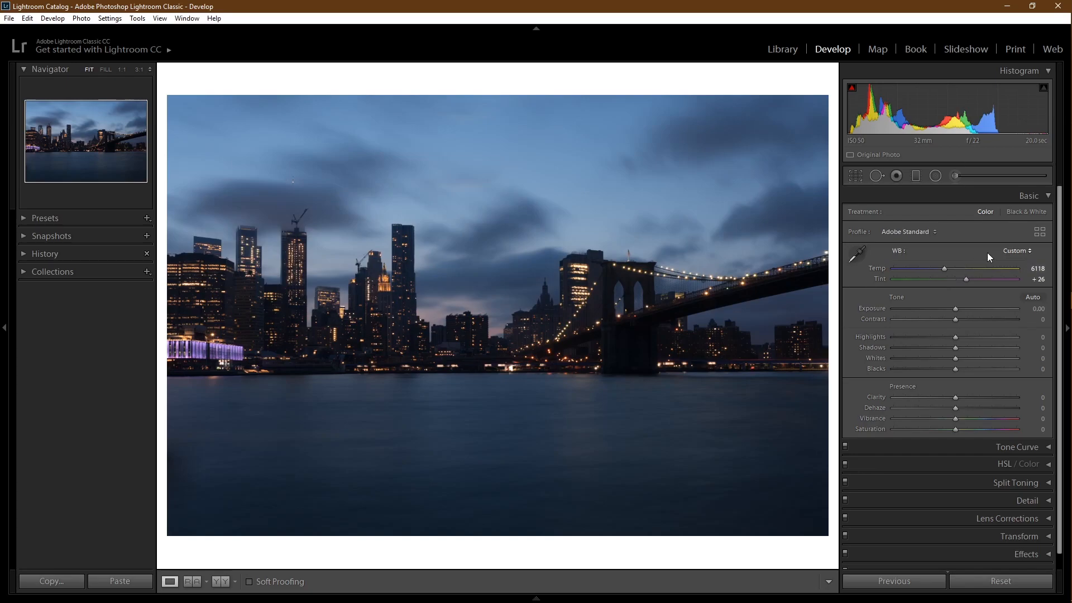
{"action": "left_click", "coordinate": [1022, 250]}
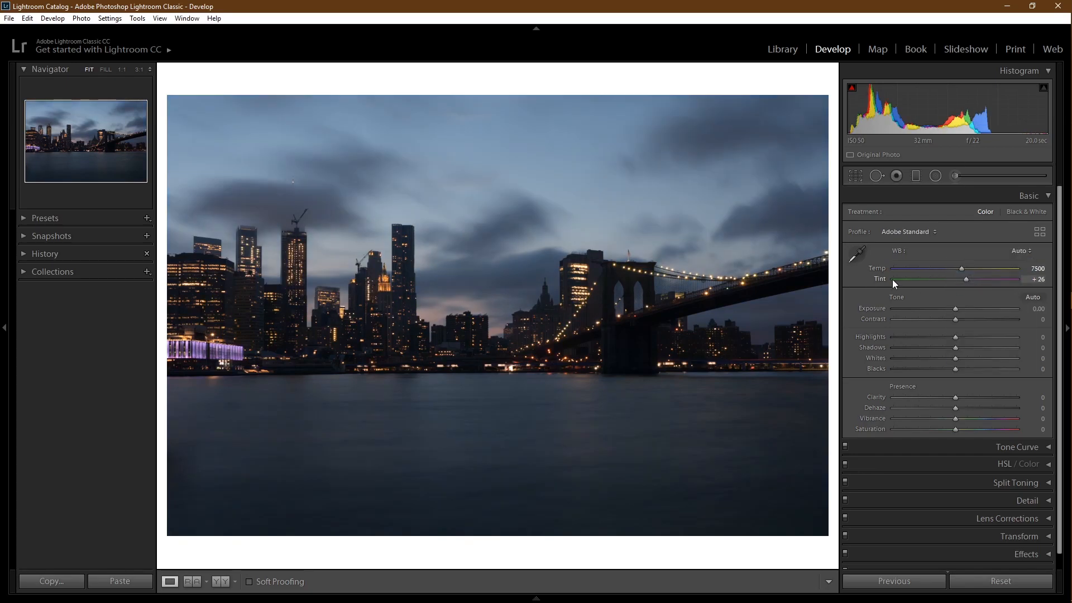
{"action": "mouse_move", "coordinate": [921, 286]}
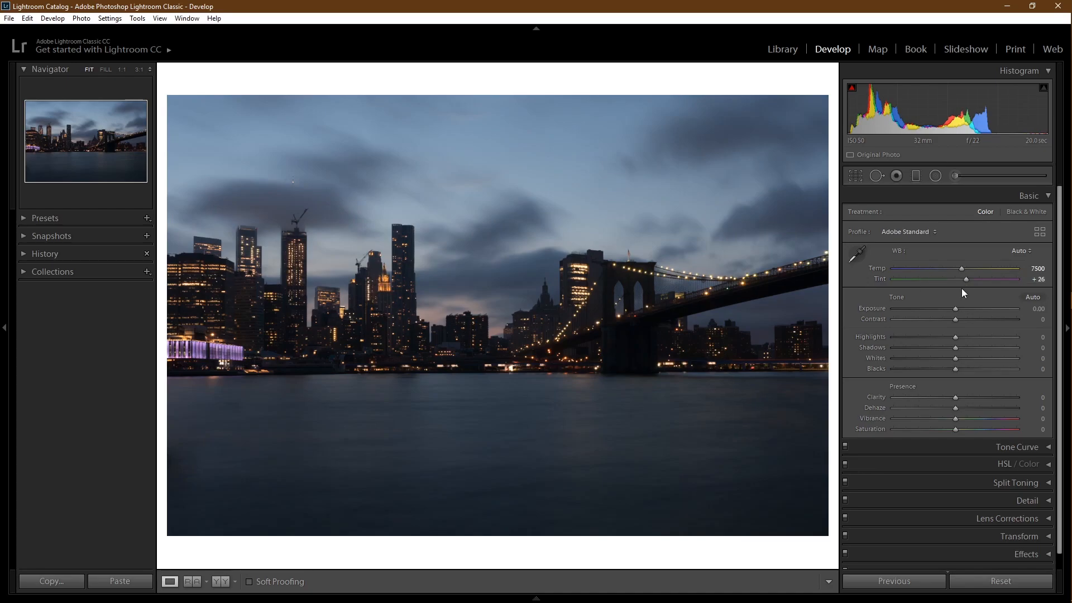
{"action": "mouse_move", "coordinate": [905, 303]}
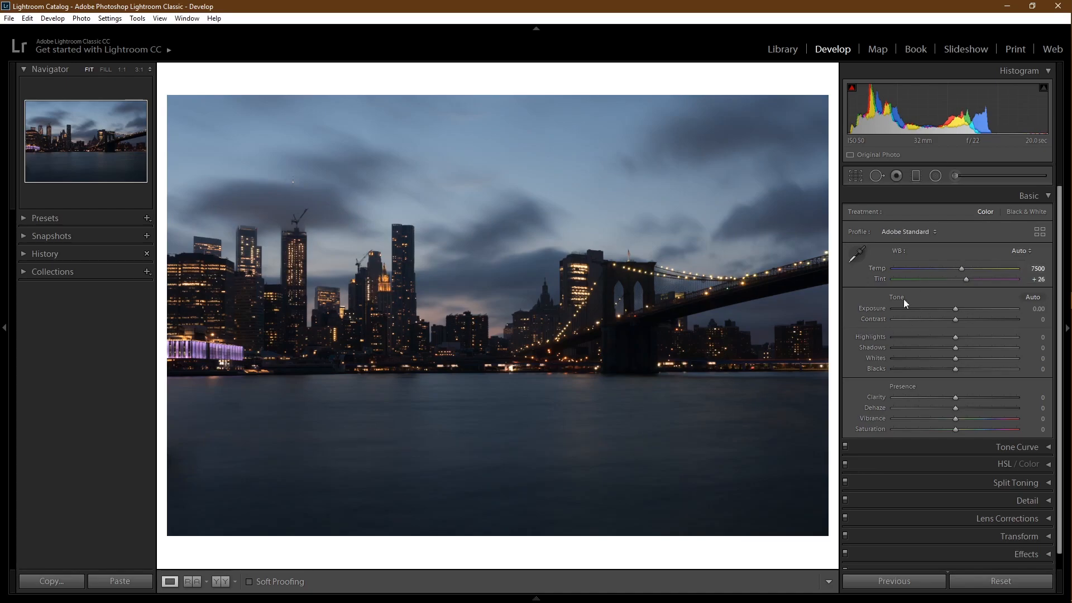
{"action": "mouse_move", "coordinate": [955, 308]}
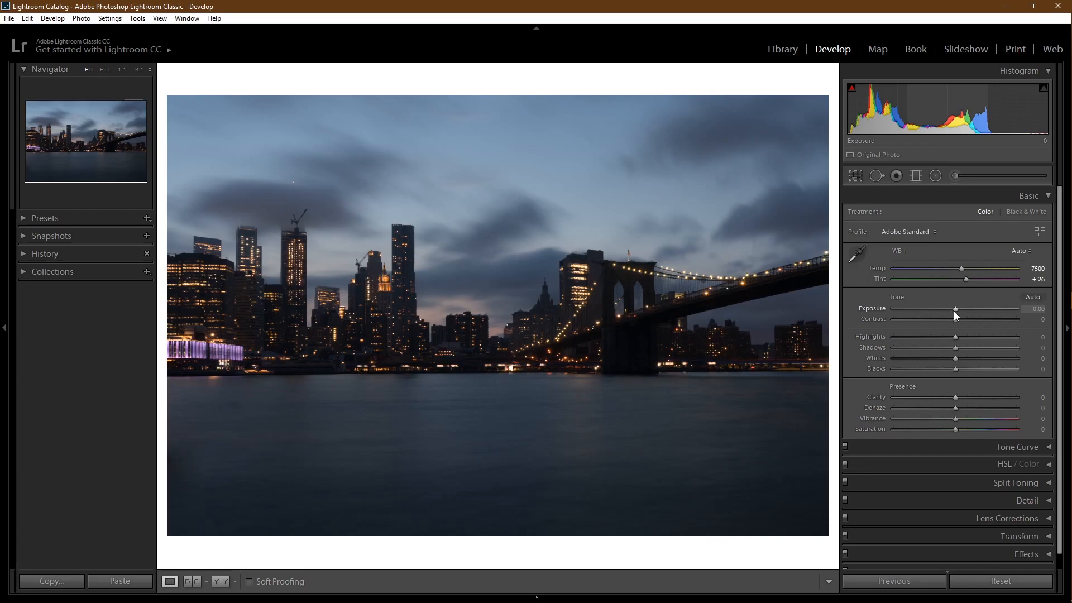
{"action": "mouse_move", "coordinate": [956, 315]}
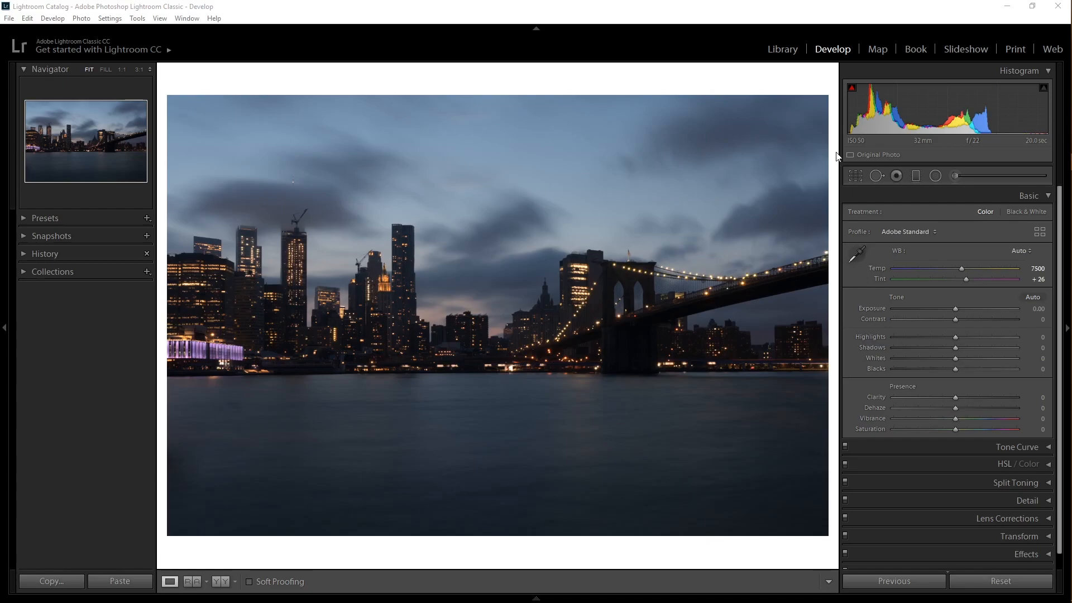
Show the skyscraper example photo with exposure −0.29 and highlights −100.
{"action": "left_click", "coordinate": [782, 48]}
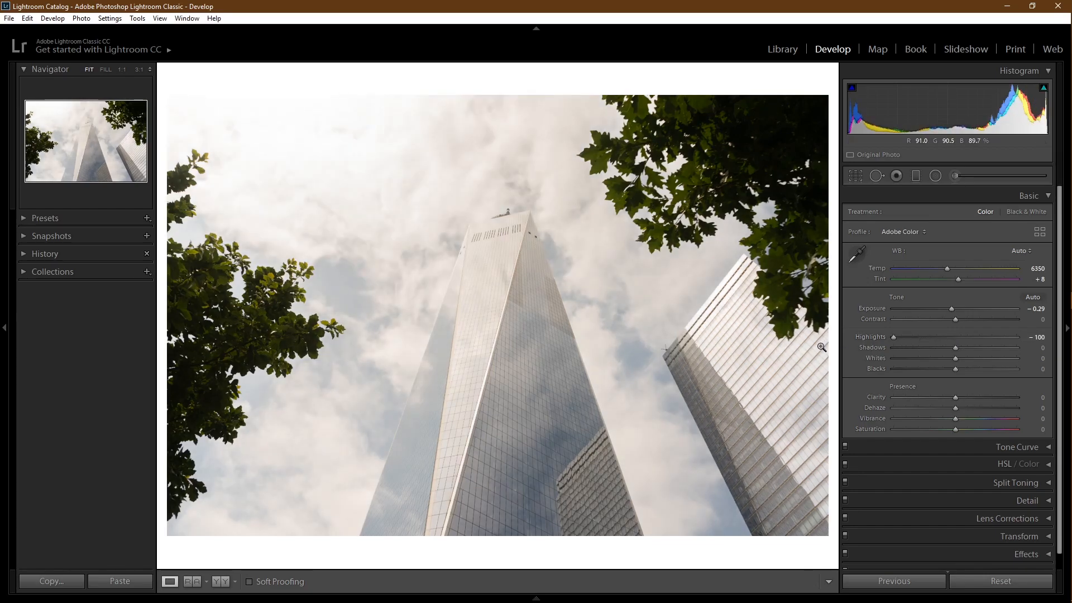
{"action": "mouse_move", "coordinate": [752, 159]}
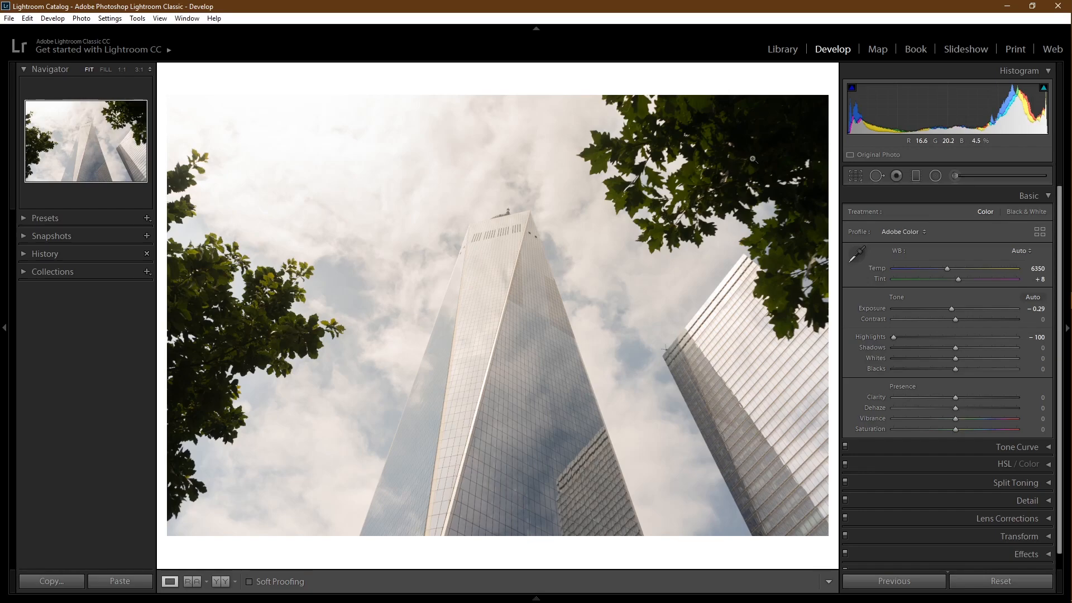
{"action": "mouse_move", "coordinate": [234, 343]}
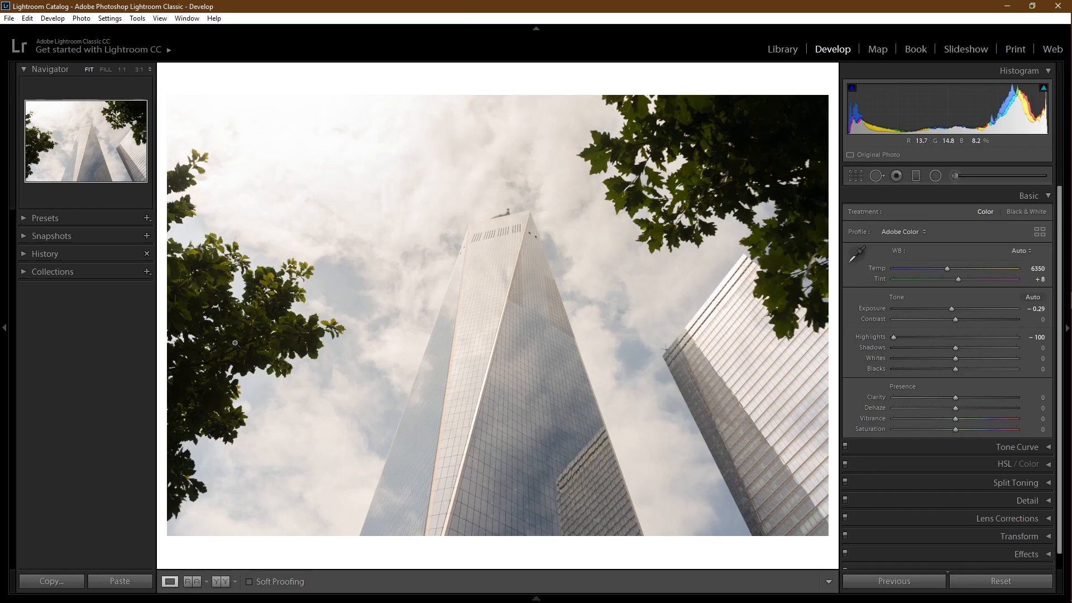
{"action": "mouse_move", "coordinate": [957, 351]}
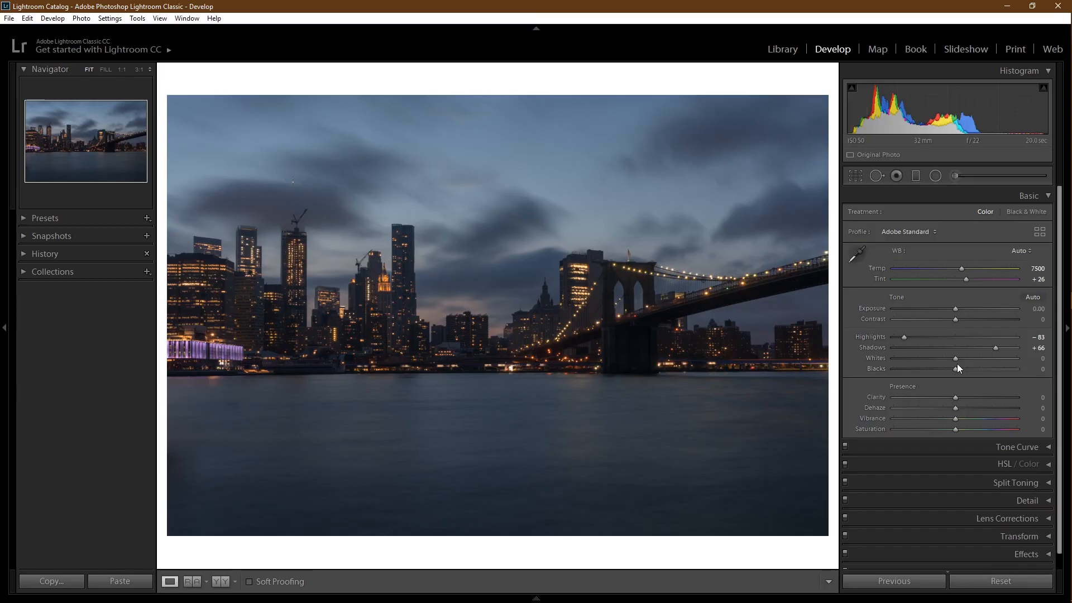
{"action": "mouse_move", "coordinate": [956, 358]}
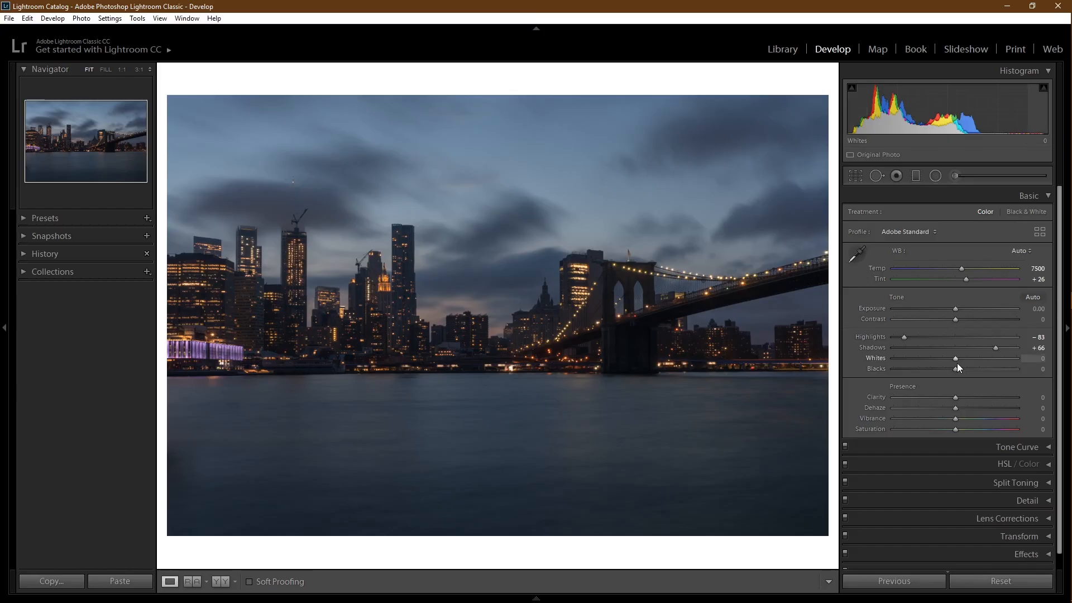
Set highlights −83, shadows +66, whites −21, blacks +31 and clarity +5 on the bridge photo.
{"action": "key", "text": "alt"}
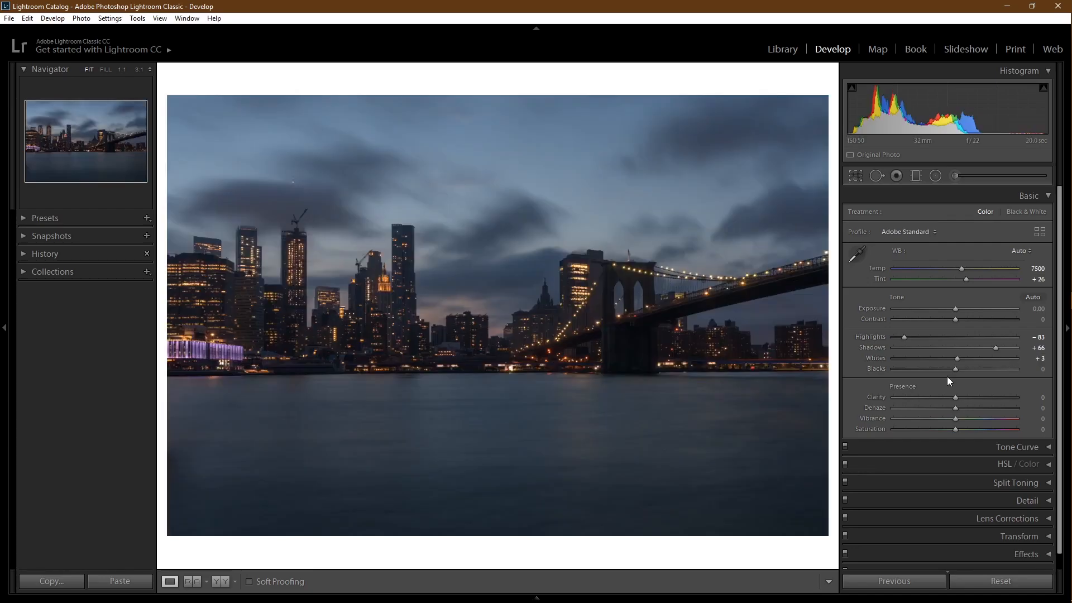
{"action": "mouse_move", "coordinate": [955, 377]}
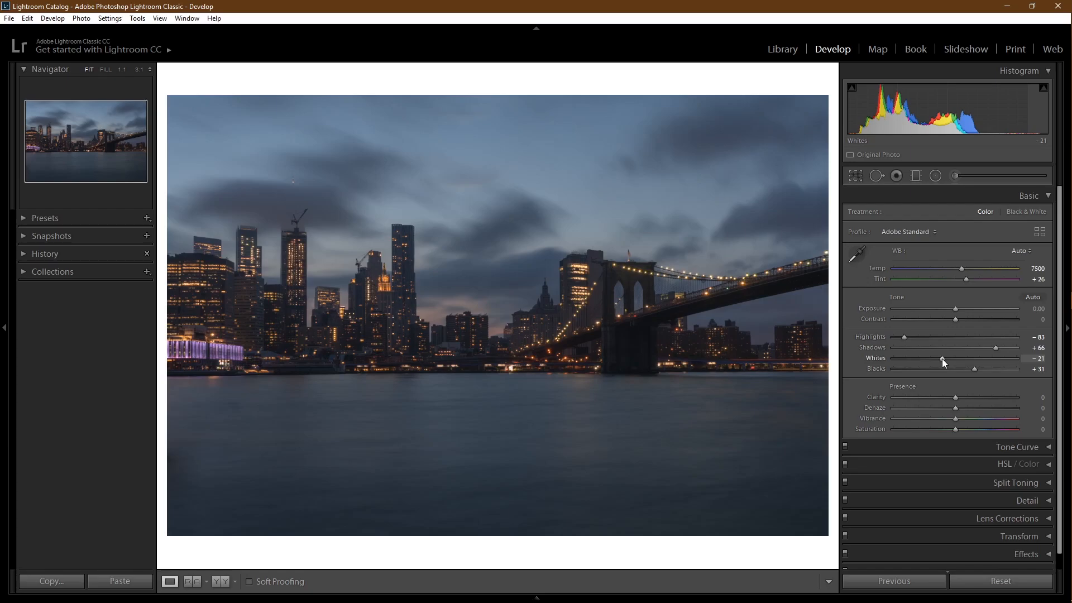
{"action": "mouse_move", "coordinate": [956, 400]}
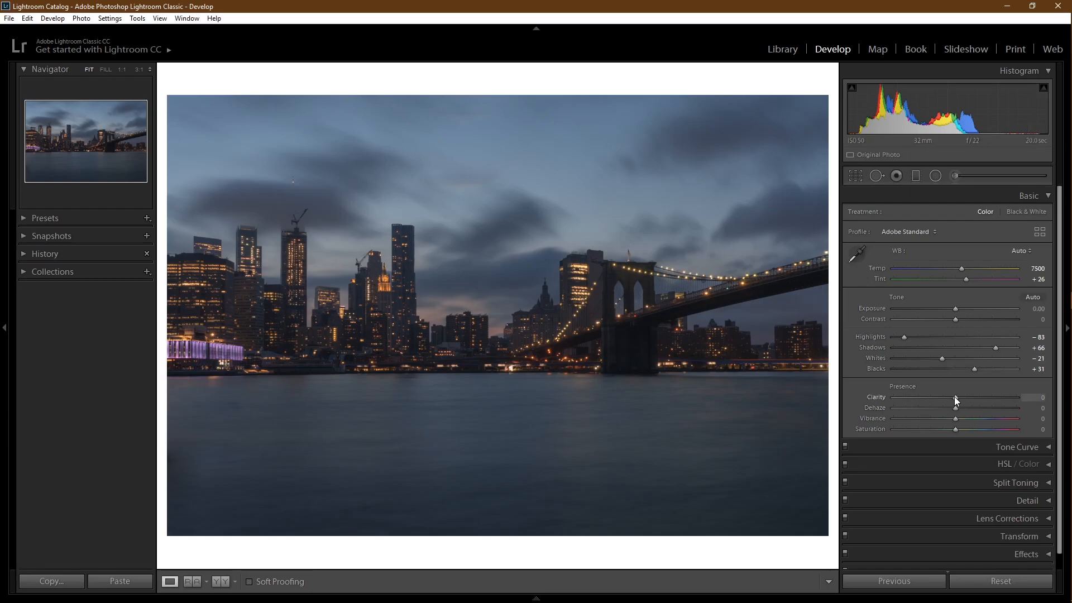
{"action": "mouse_move", "coordinate": [956, 403]}
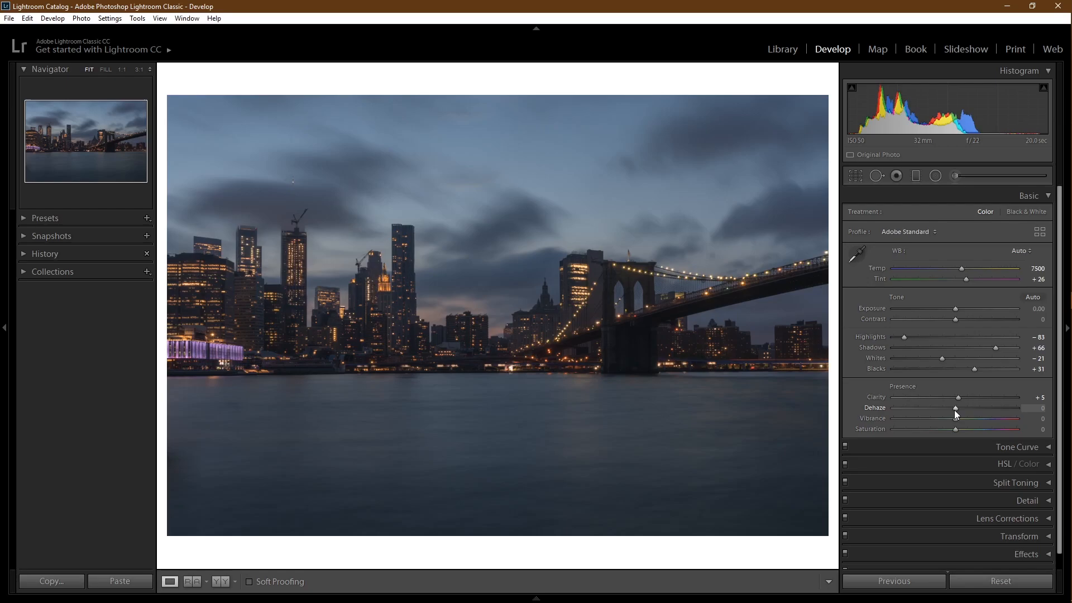
{"action": "mouse_move", "coordinate": [849, 392]}
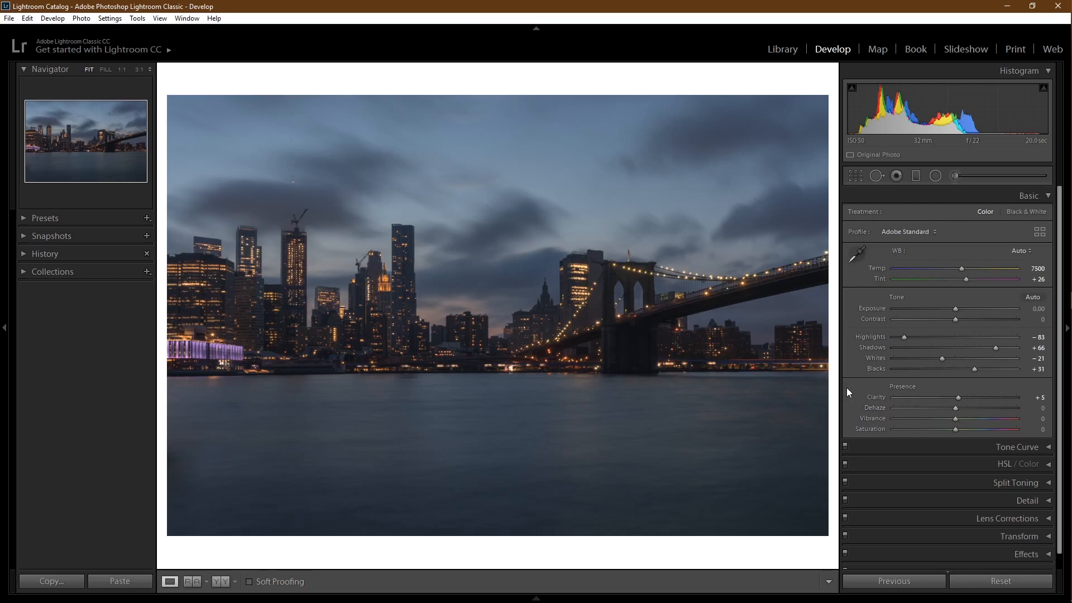
{"action": "mouse_move", "coordinate": [877, 430]}
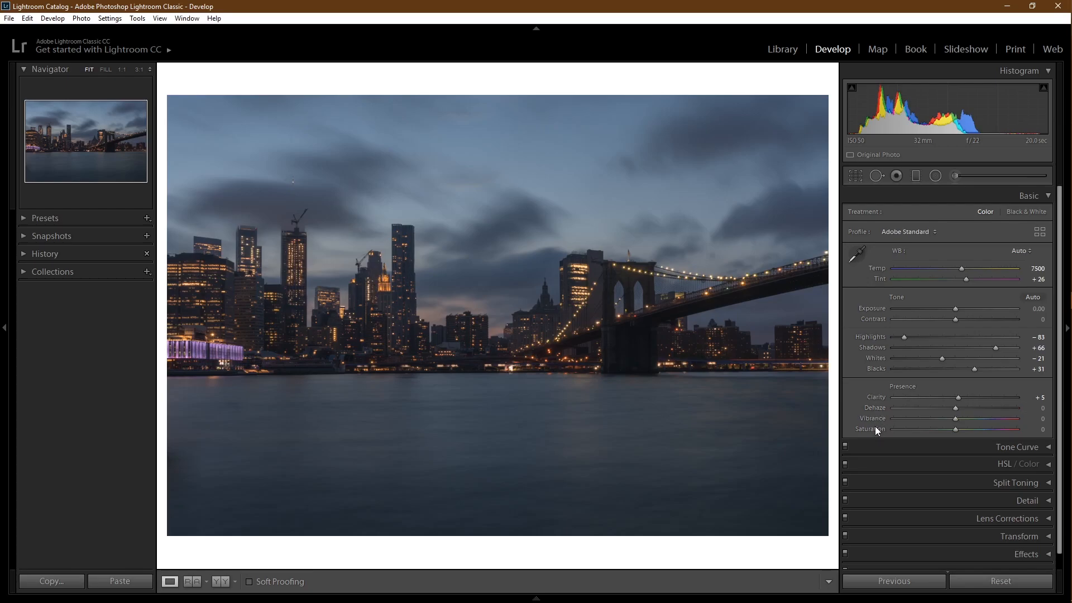
{"action": "mouse_move", "coordinate": [880, 422]}
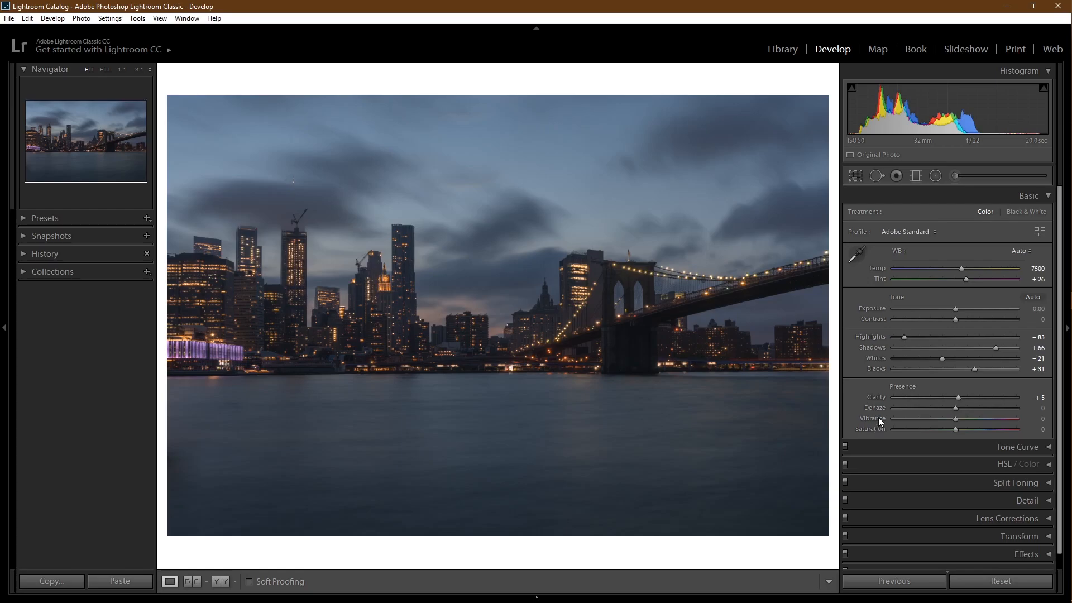
{"action": "mouse_move", "coordinate": [873, 435]}
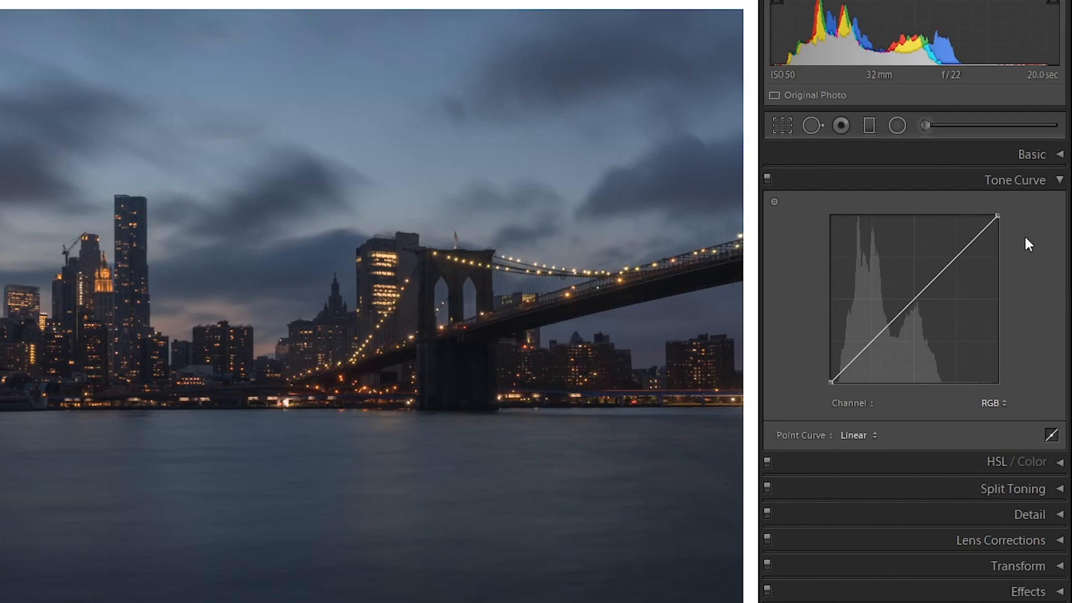
{"action": "mouse_move", "coordinate": [860, 434]}
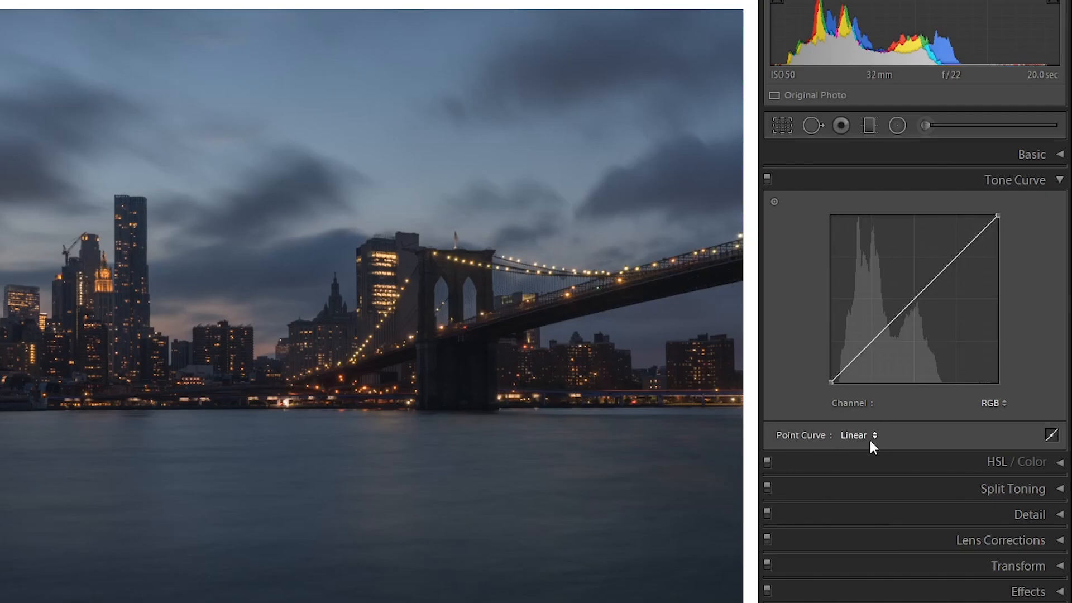
Check the Point Curve stays Linear and collapse the adjustment panels.
{"action": "left_click", "coordinate": [857, 434]}
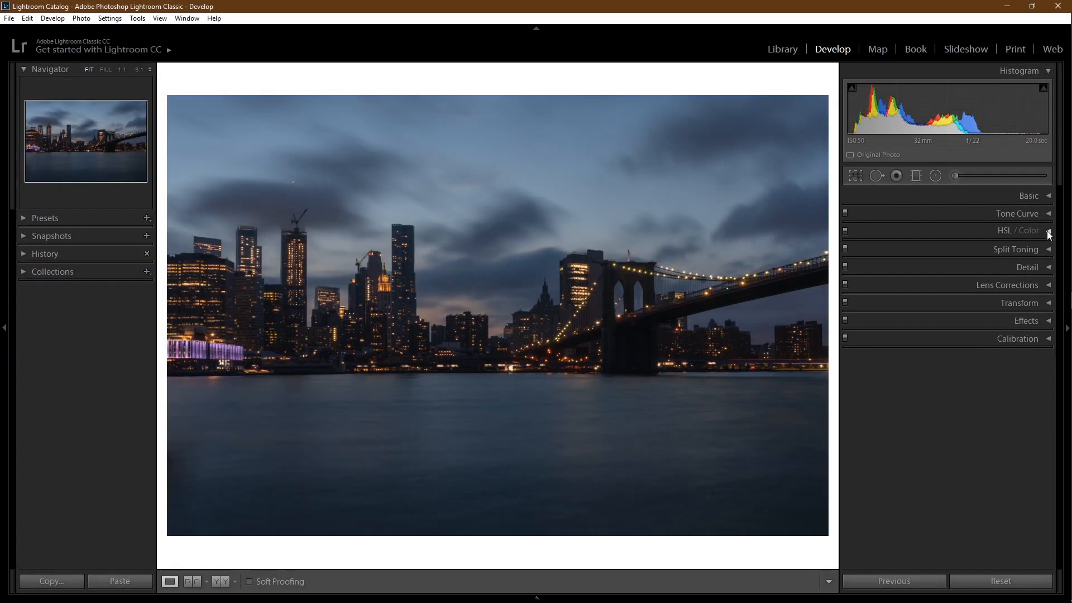
Preview Blue saturation at -100, reset it to 0, review Hue and Luminance, then collapse HSL/Color.
{"action": "left_click", "coordinate": [1018, 230]}
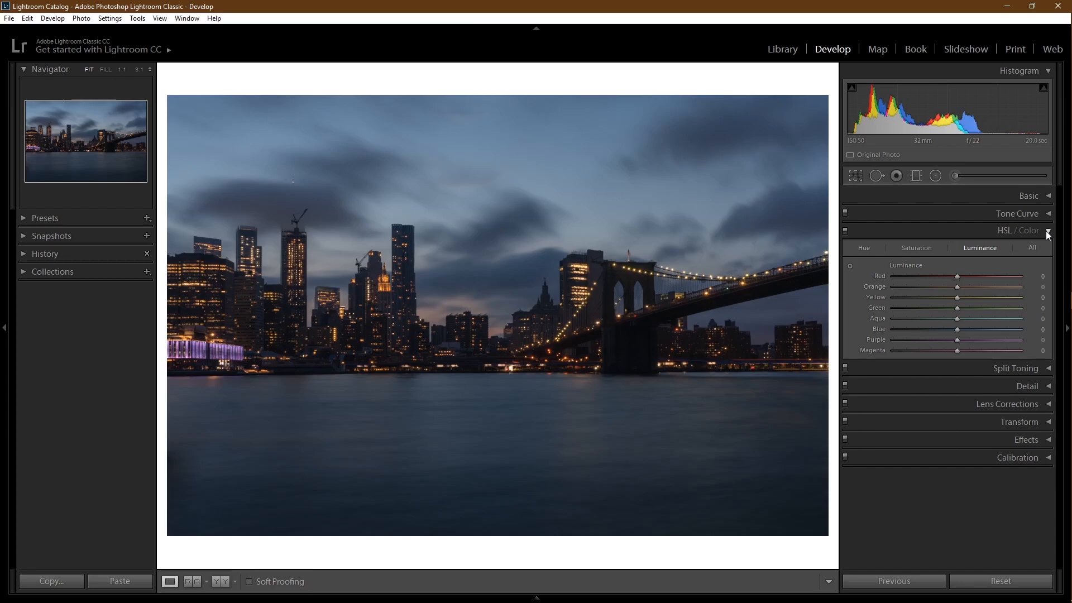
{"action": "mouse_move", "coordinate": [870, 257]}
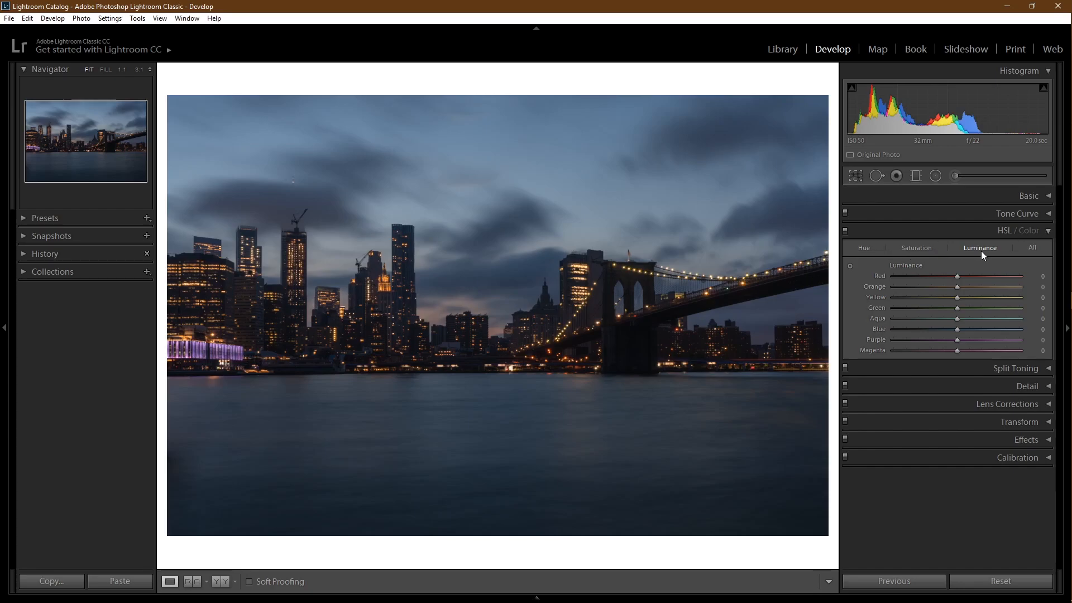
{"action": "mouse_move", "coordinate": [863, 254]}
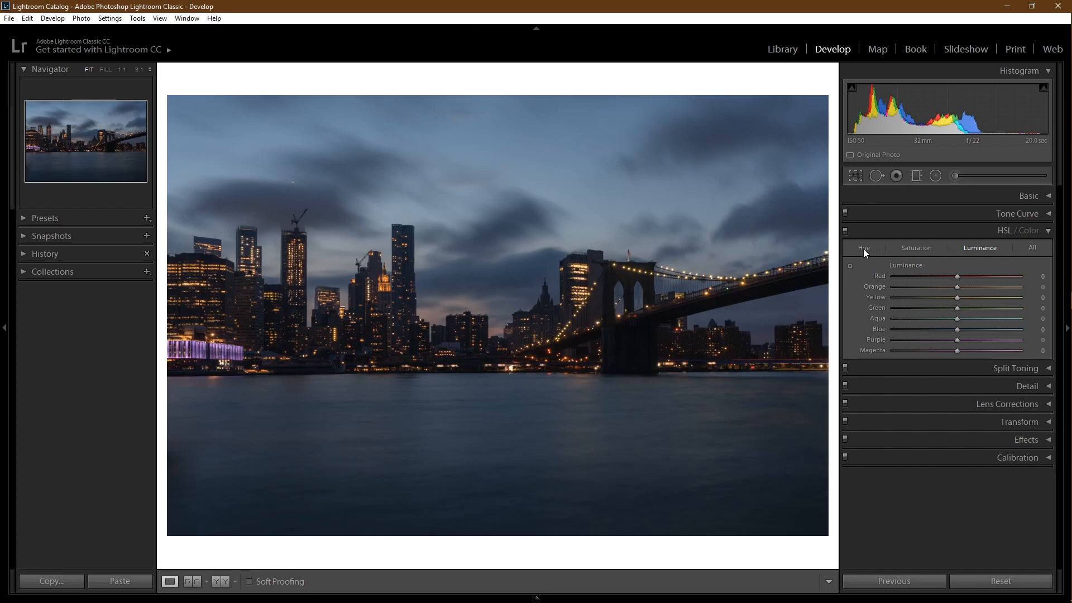
{"action": "left_click", "coordinate": [863, 248]}
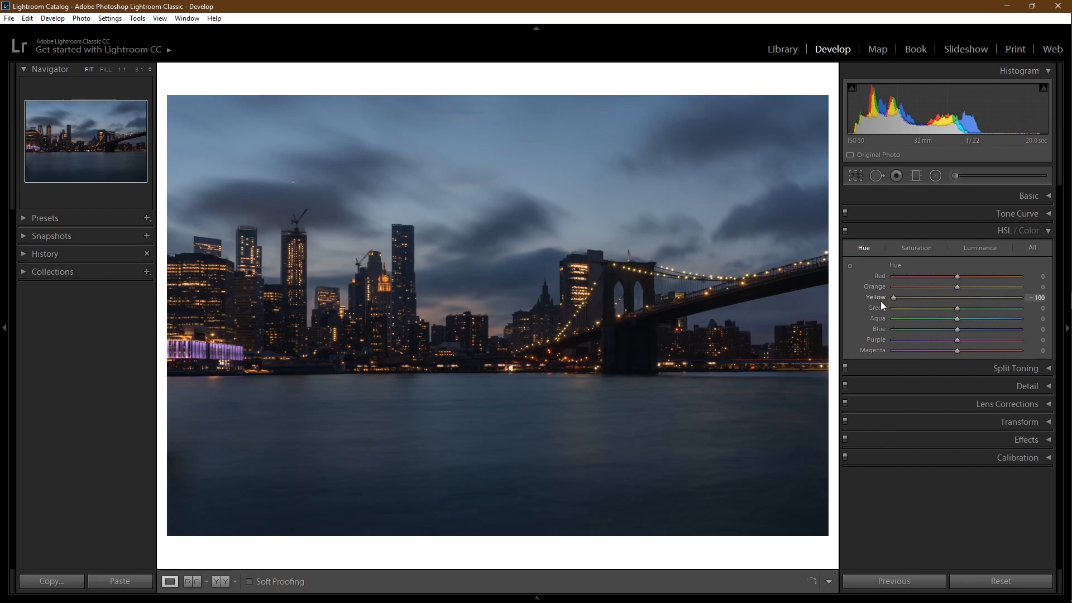
{"action": "mouse_move", "coordinate": [882, 306]}
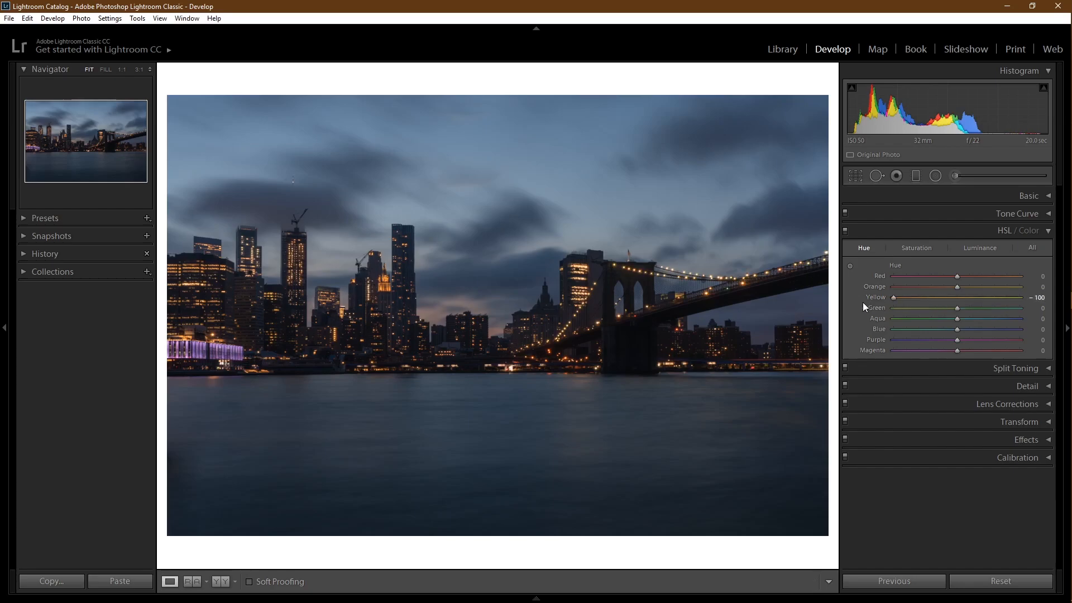
{"action": "mouse_move", "coordinate": [887, 350]}
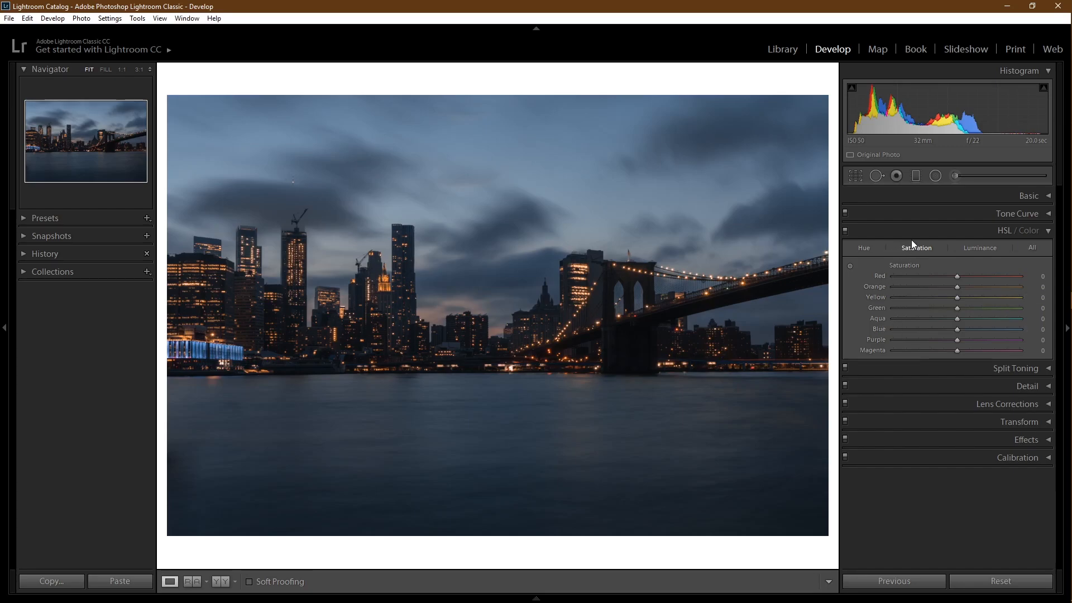
{"action": "mouse_move", "coordinate": [914, 248]}
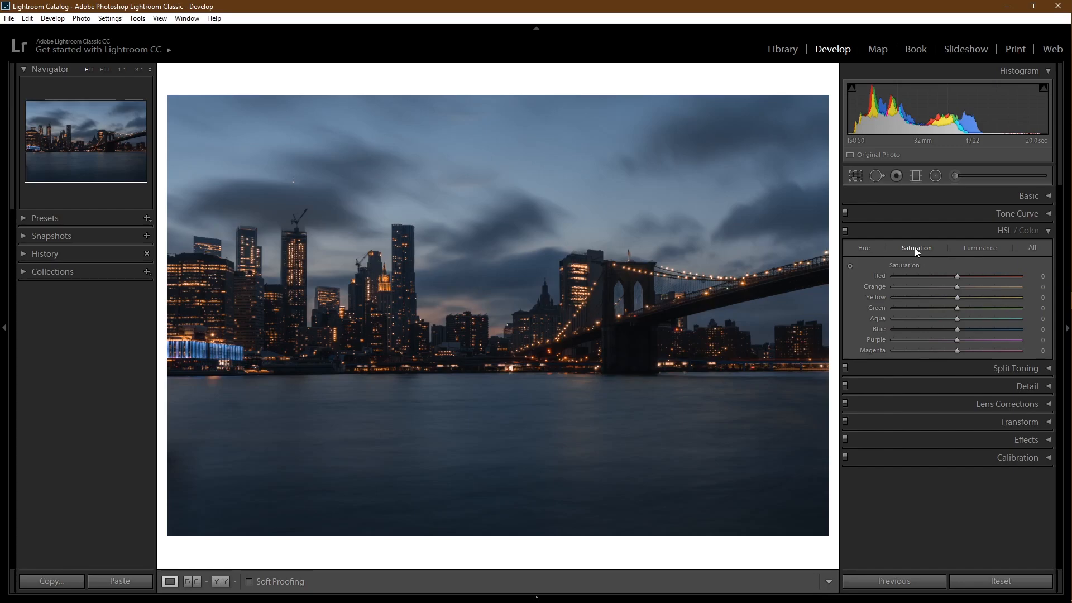
{"action": "mouse_move", "coordinate": [958, 332]}
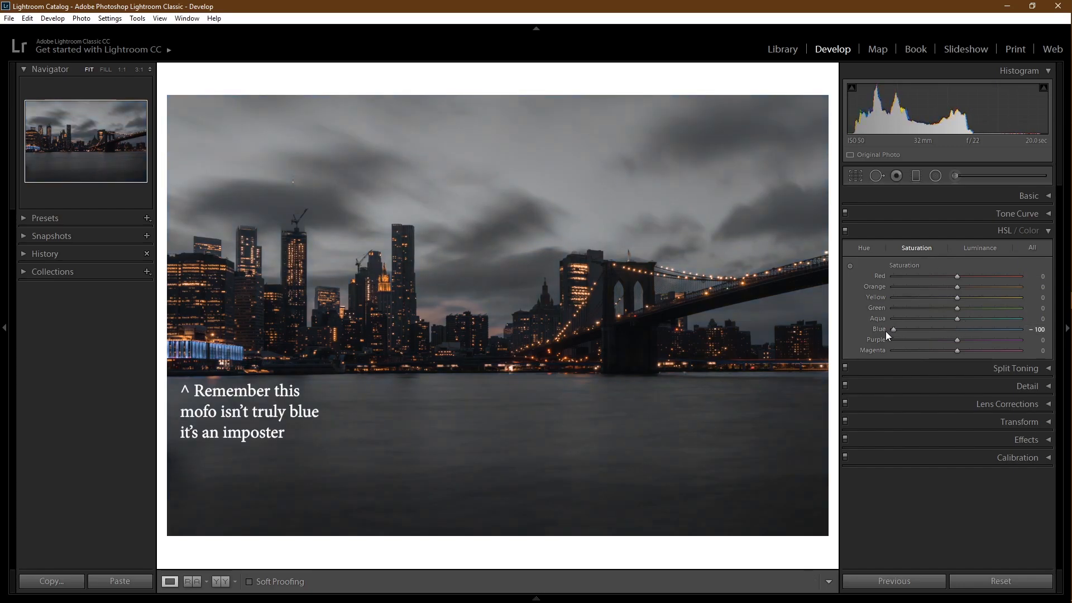
{"action": "left_click", "coordinate": [979, 248]}
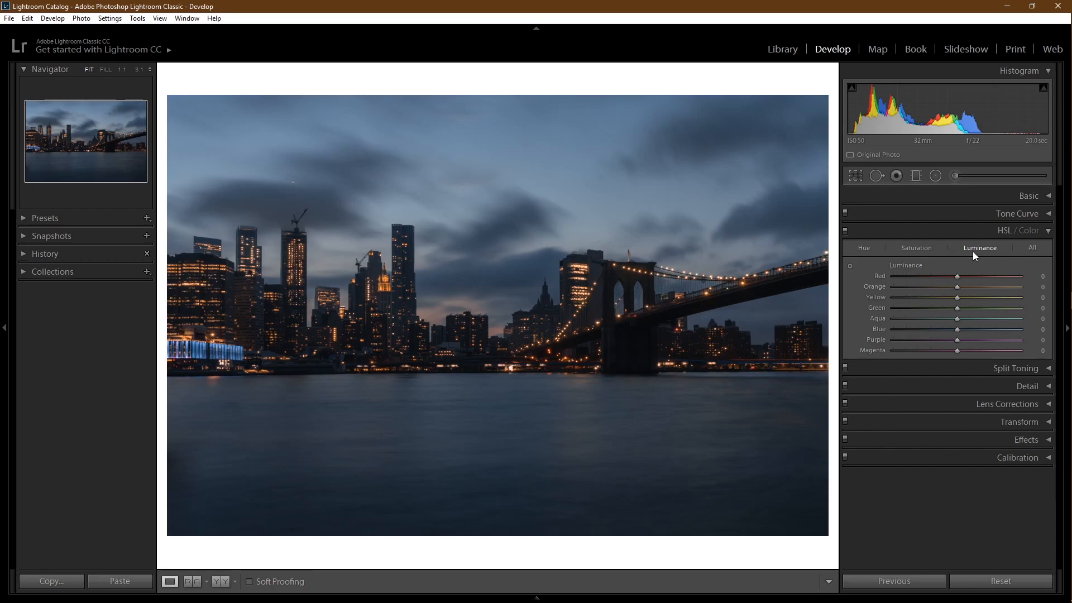
{"action": "left_click", "coordinate": [1018, 230]}
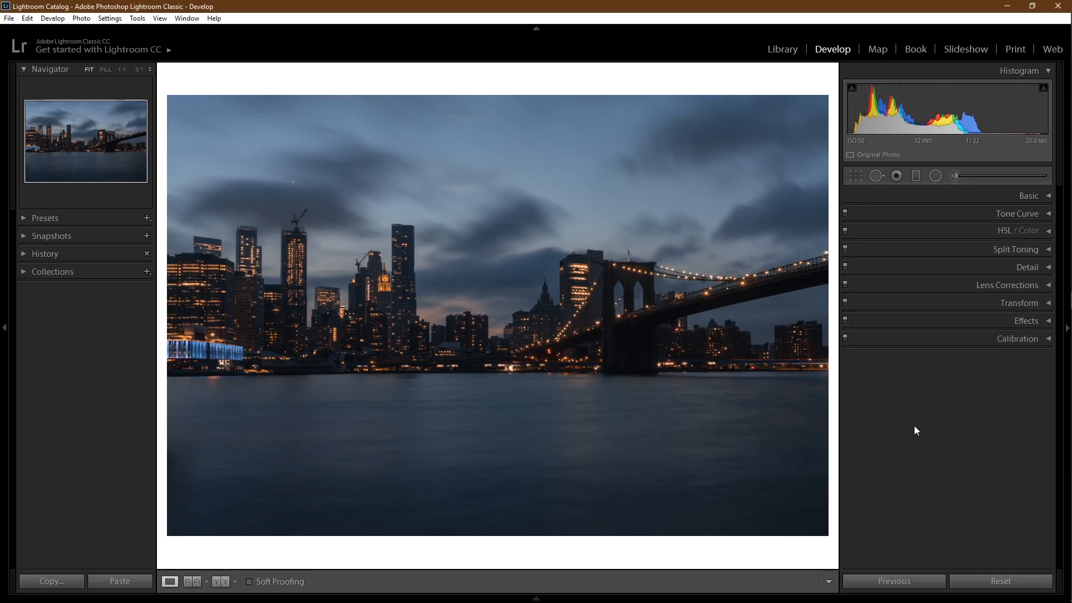
{"action": "mouse_move", "coordinate": [1016, 249]}
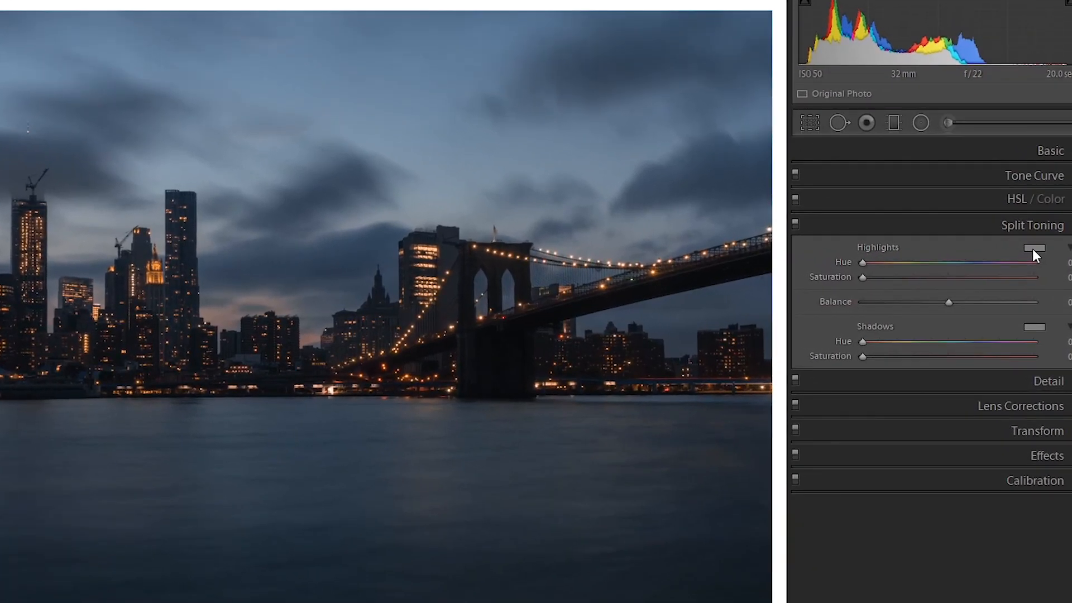
Tint the highlights warm via the Highlights swatch: hue 37, saturation 22.
{"action": "left_click", "coordinate": [1034, 247]}
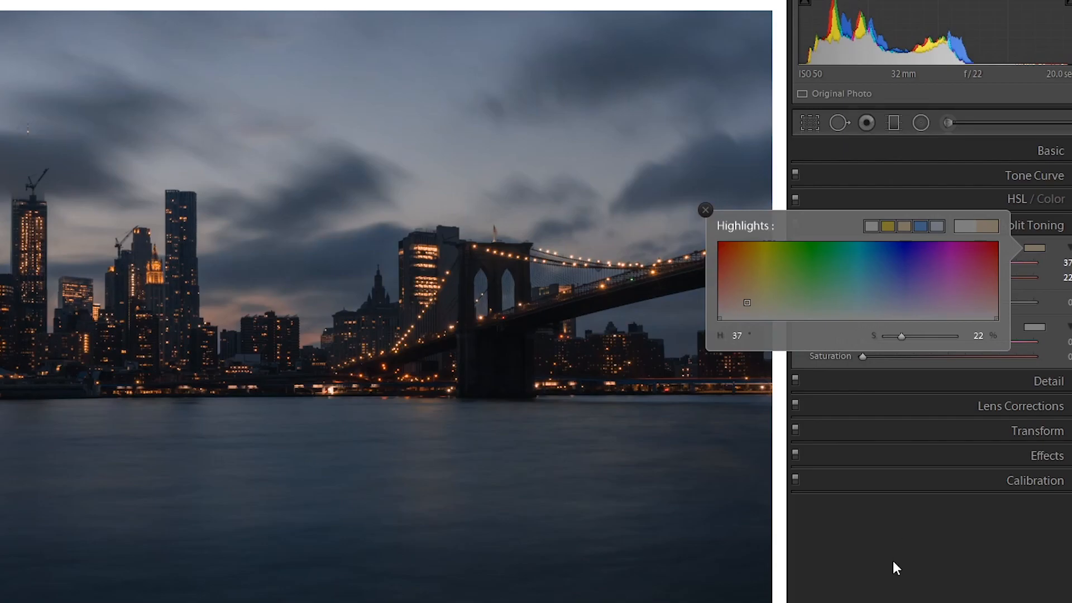
{"action": "left_click", "coordinate": [705, 210]}
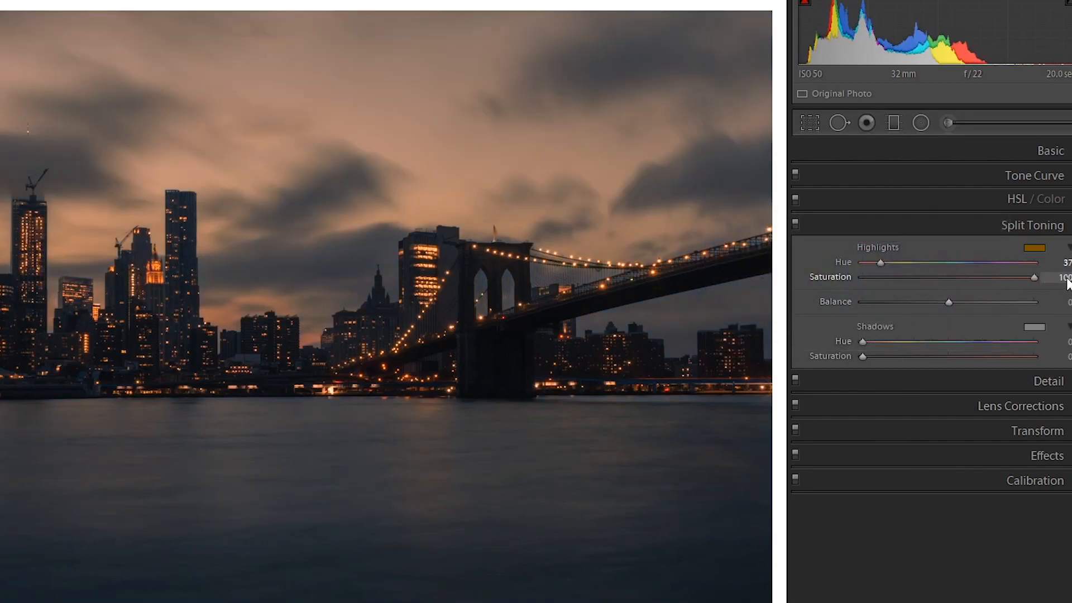
{"action": "left_click", "coordinate": [1034, 247]}
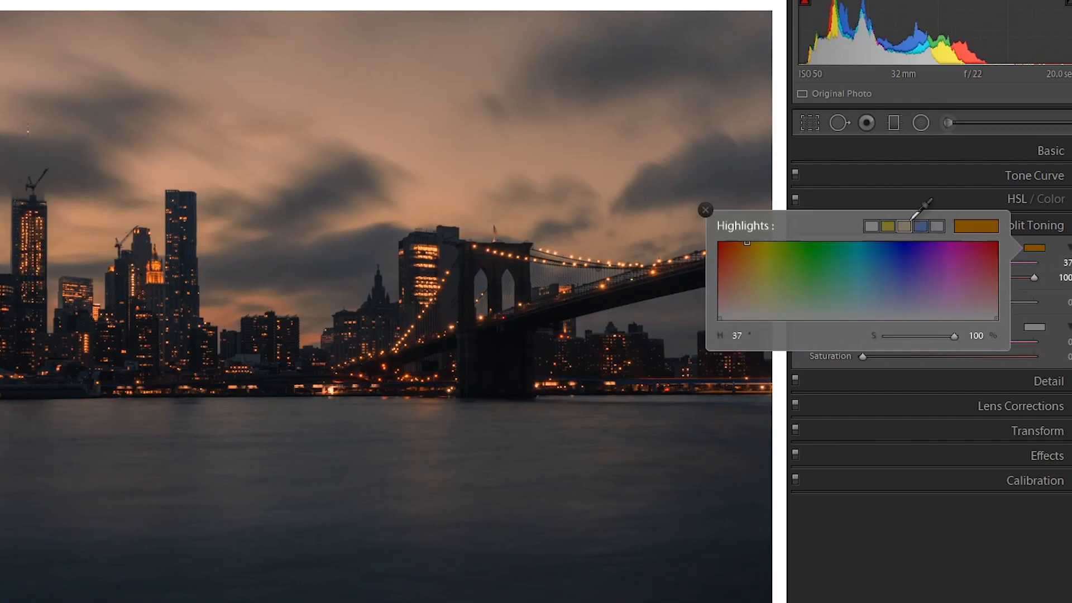
{"action": "left_click", "coordinate": [704, 210]}
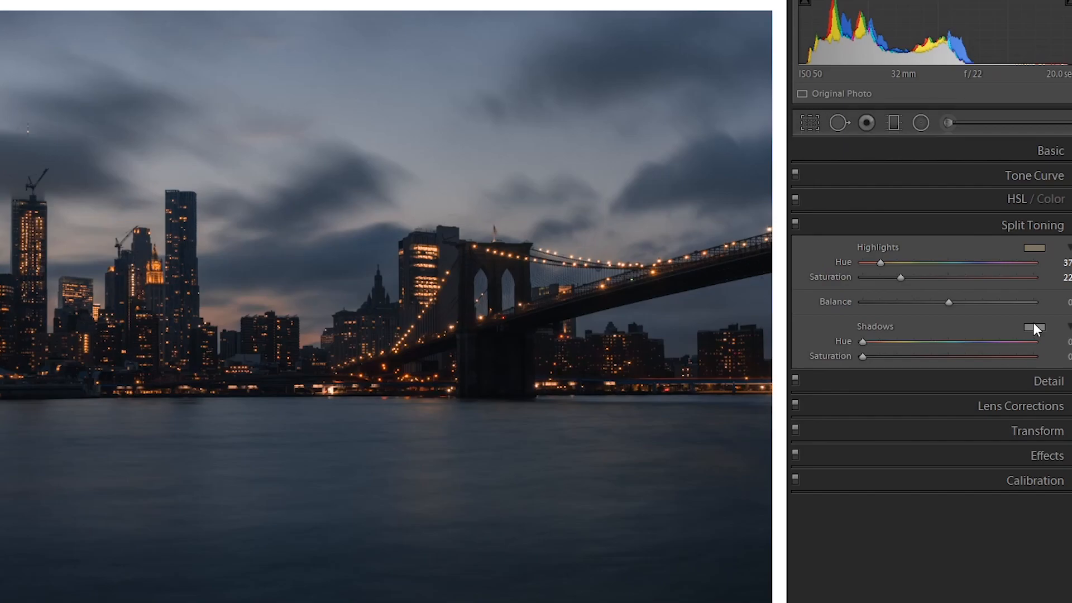
Set Shadows hue 215 with saturation 0 and collapse Split Toning.
{"action": "left_click", "coordinate": [1034, 328]}
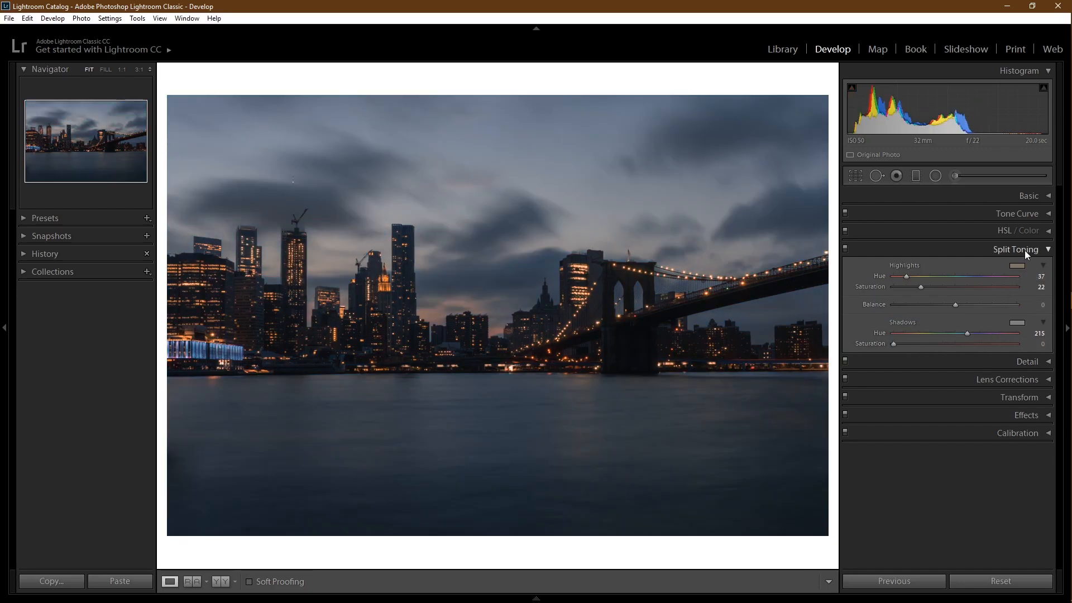
{"action": "left_click", "coordinate": [1016, 249]}
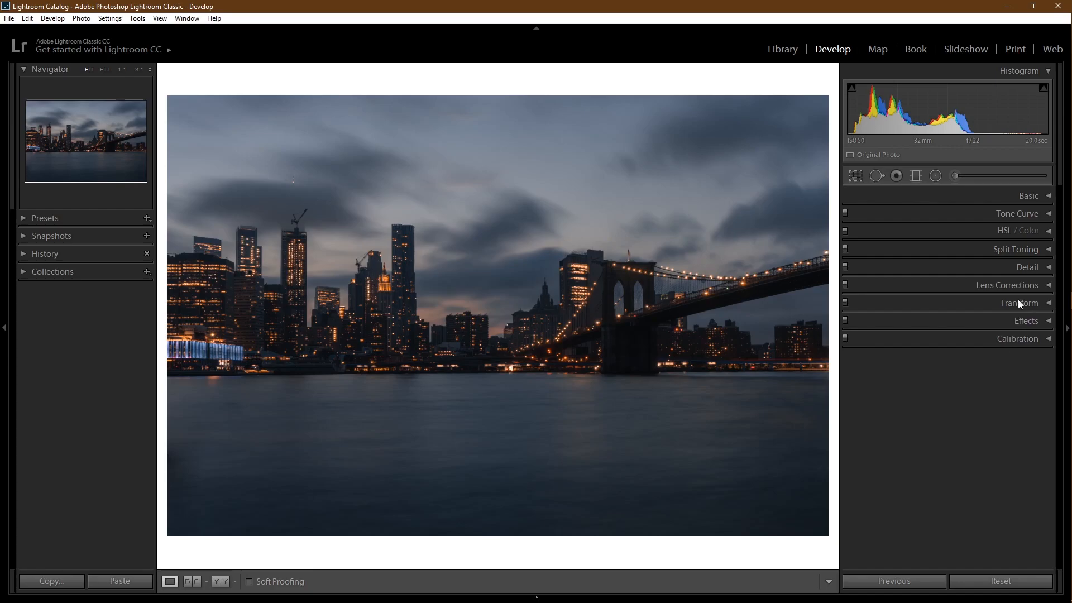
Set Sharpening Amount 86, Masking 44 and Noise Reduction Color 100, then collapse Detail.
{"action": "left_click", "coordinate": [1026, 267]}
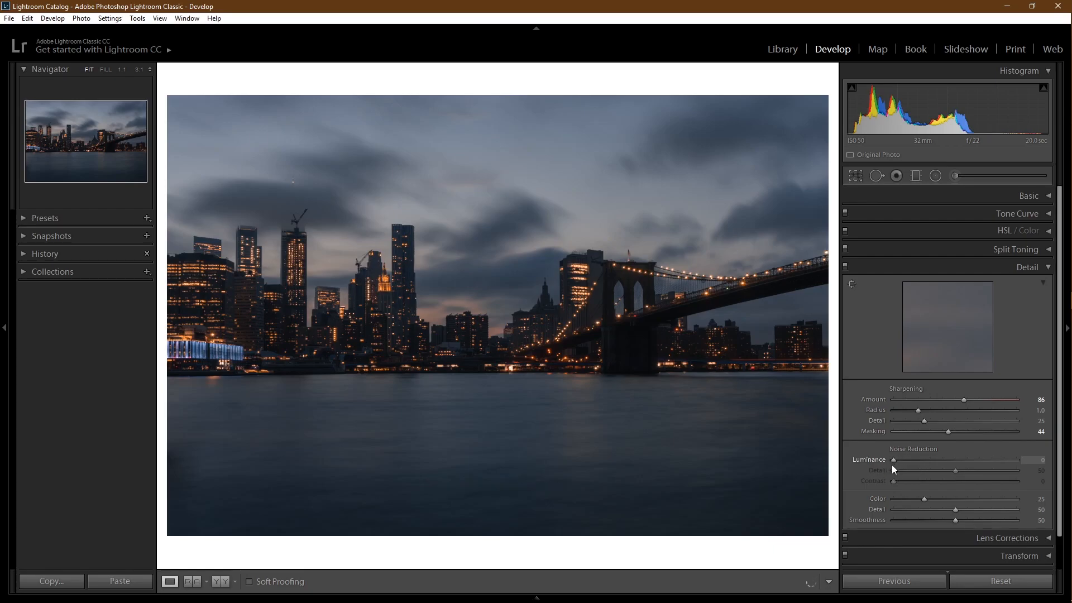
{"action": "mouse_move", "coordinate": [718, 390]}
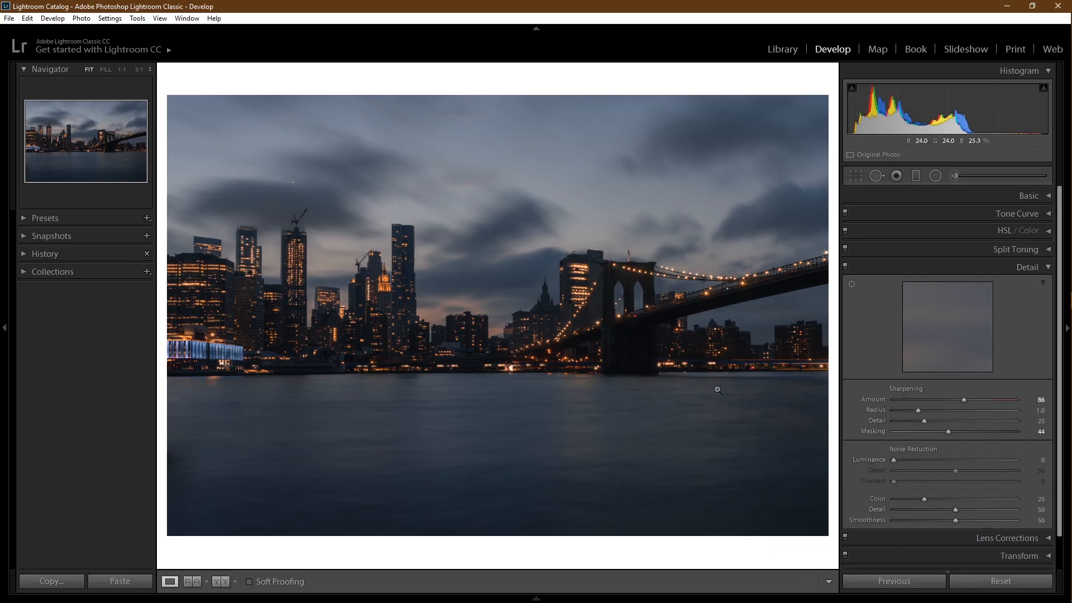
{"action": "mouse_move", "coordinate": [894, 465]}
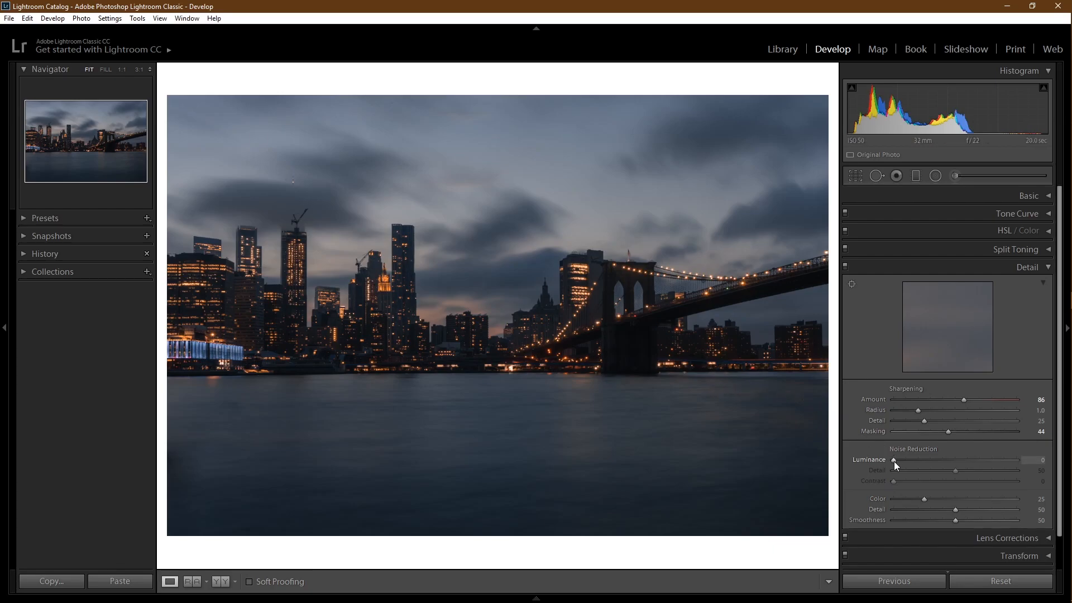
{"action": "mouse_move", "coordinate": [924, 500]}
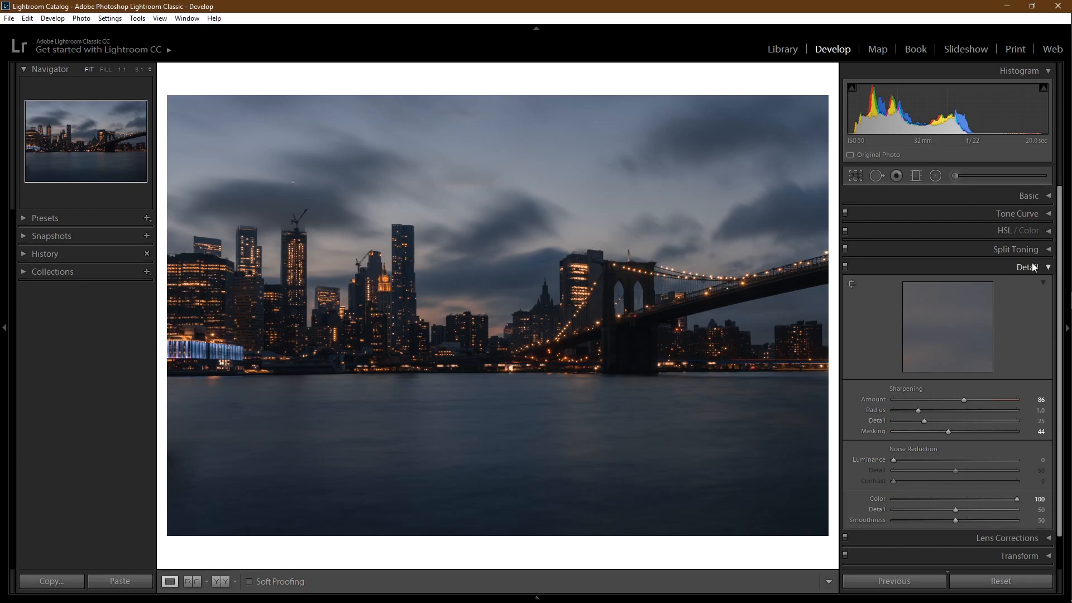
{"action": "left_click", "coordinate": [1027, 267]}
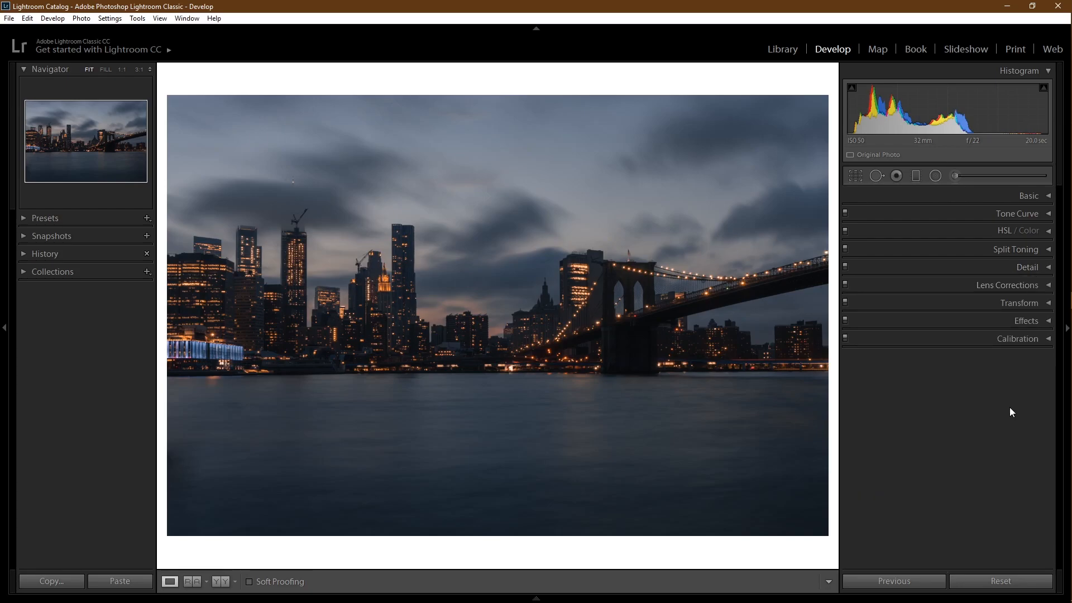
Expand Effects to reach Post-Crop Vignetting and Grain, vignette amount at 0.
{"action": "left_click", "coordinate": [1025, 321]}
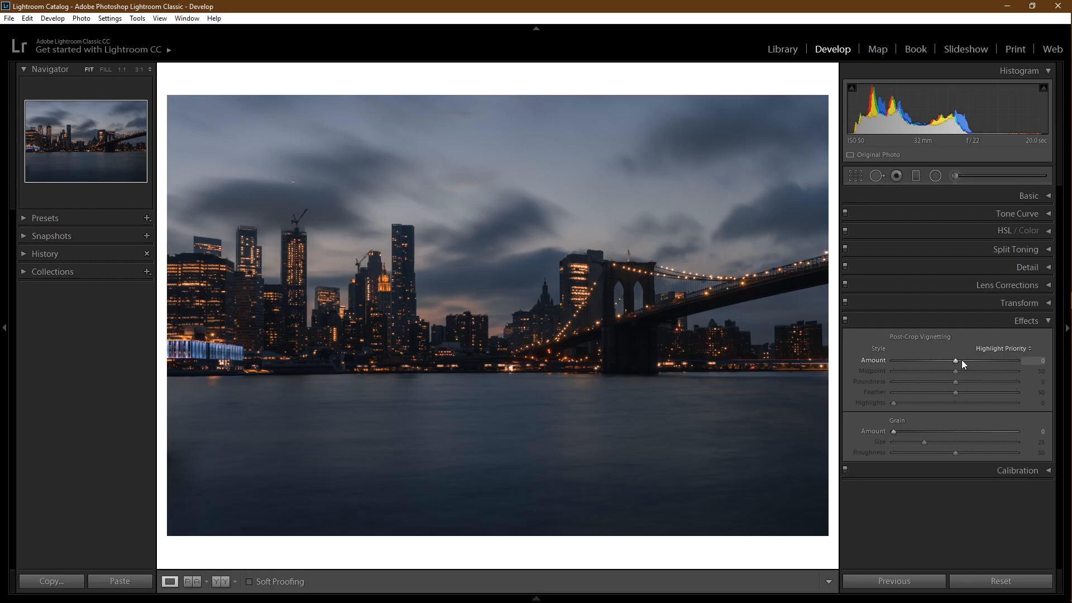
{"action": "mouse_move", "coordinate": [955, 362]}
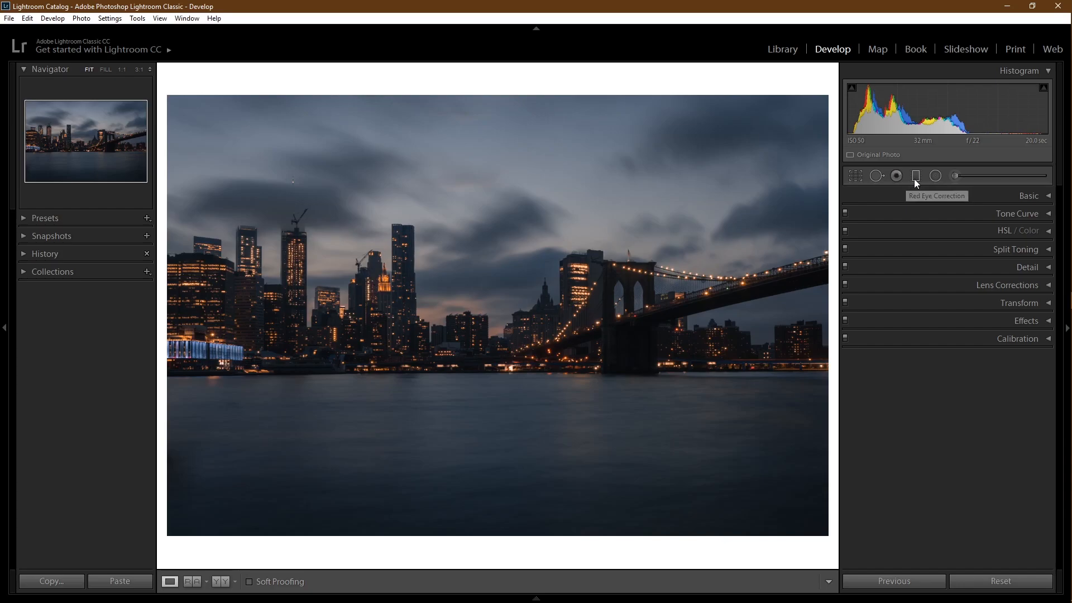
{"action": "mouse_move", "coordinate": [915, 176]}
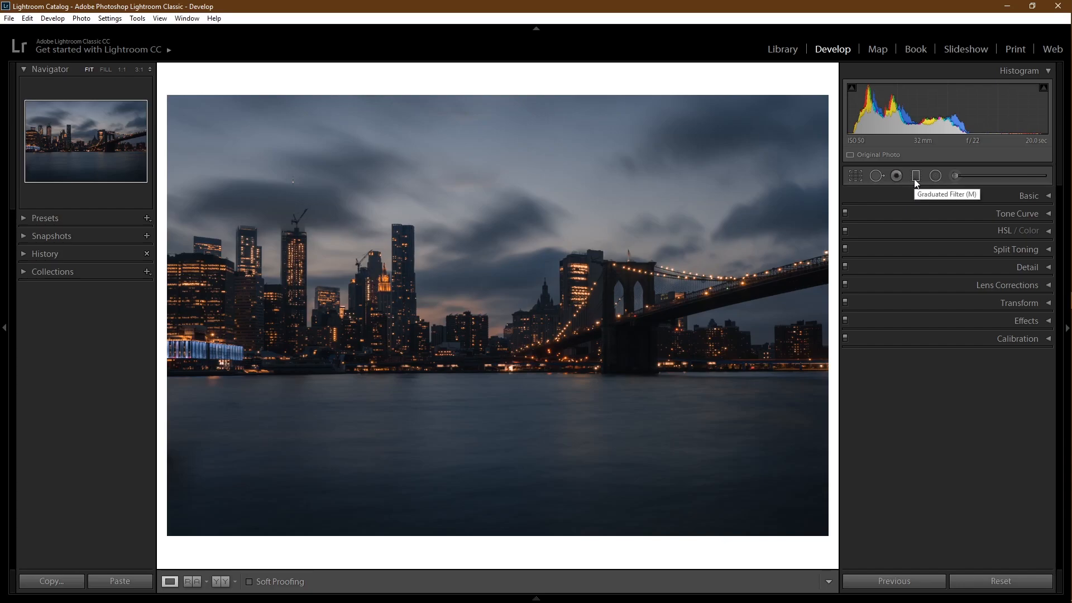
Add a Burn (Darken) graduated filter at exposure -0.30 over the sky, then select Radial Filter.
{"action": "left_click", "coordinate": [916, 175]}
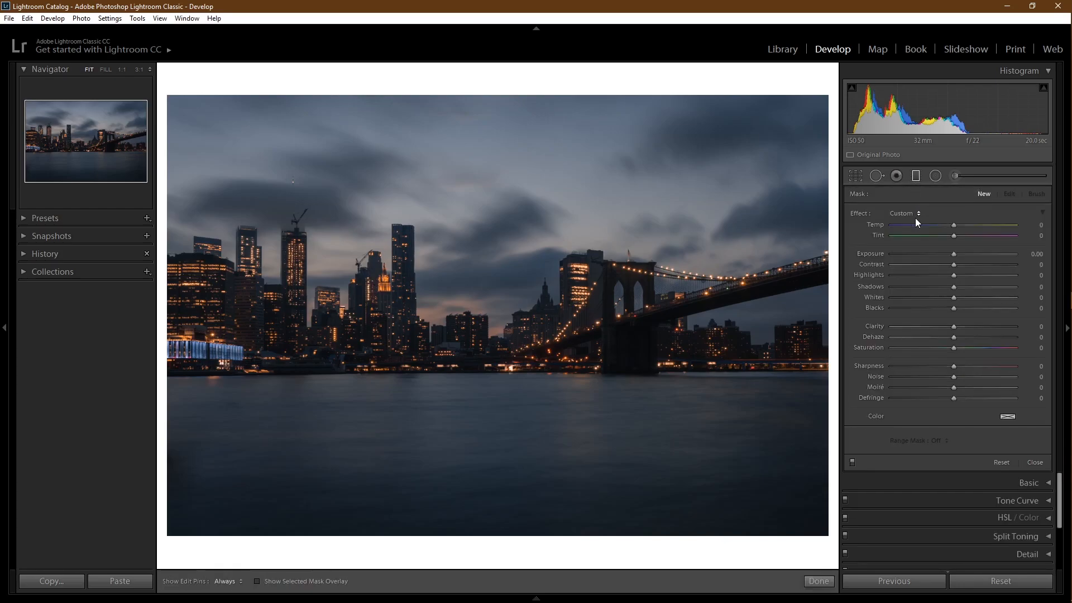
{"action": "left_click", "coordinate": [902, 212]}
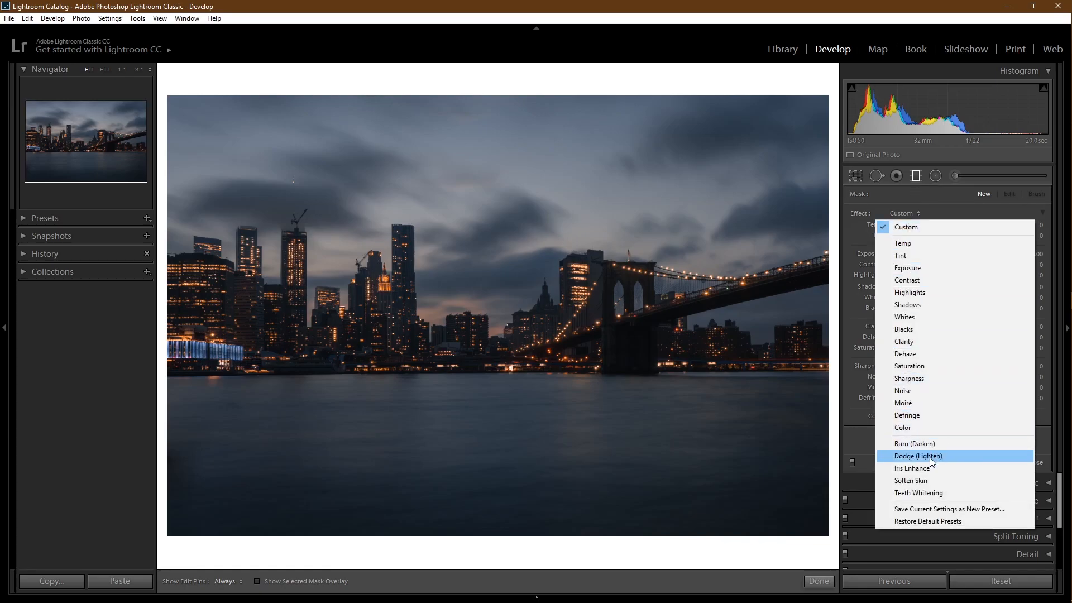
{"action": "mouse_move", "coordinate": [914, 443]}
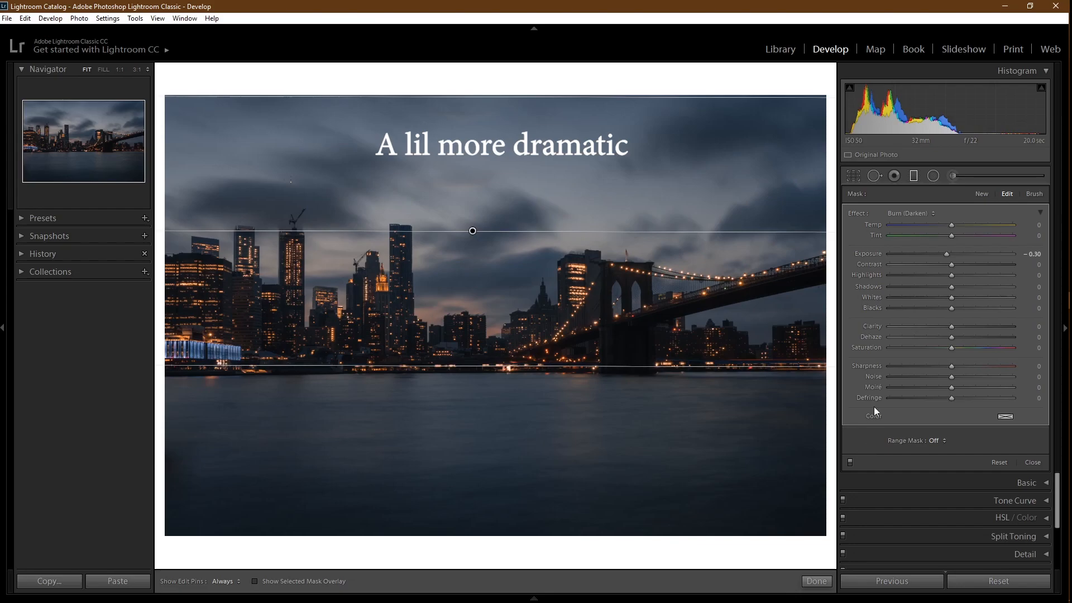
{"action": "mouse_move", "coordinate": [934, 175]}
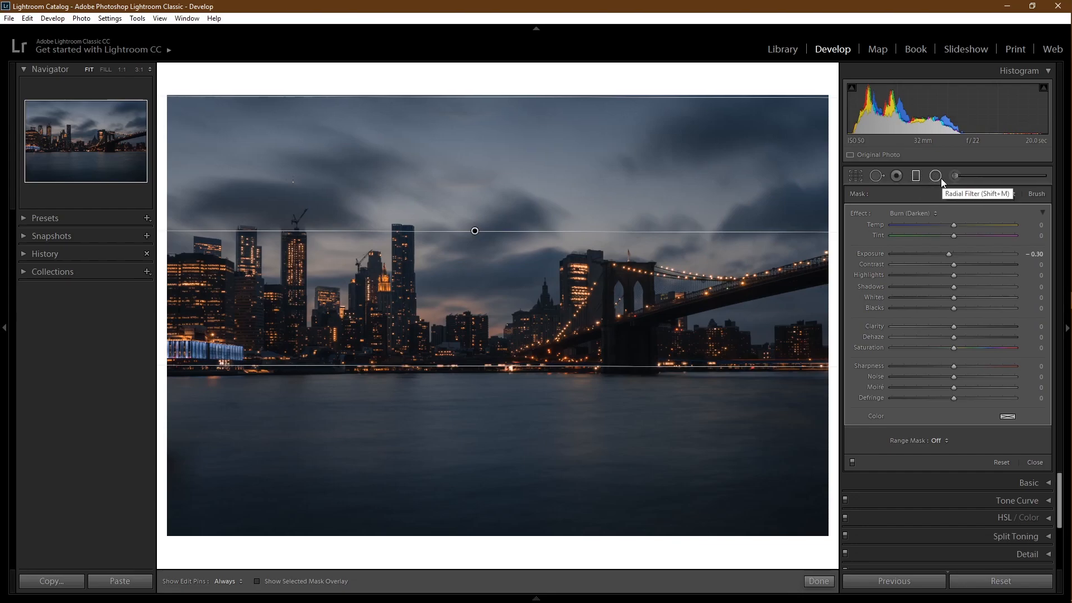
{"action": "left_click", "coordinate": [936, 176]}
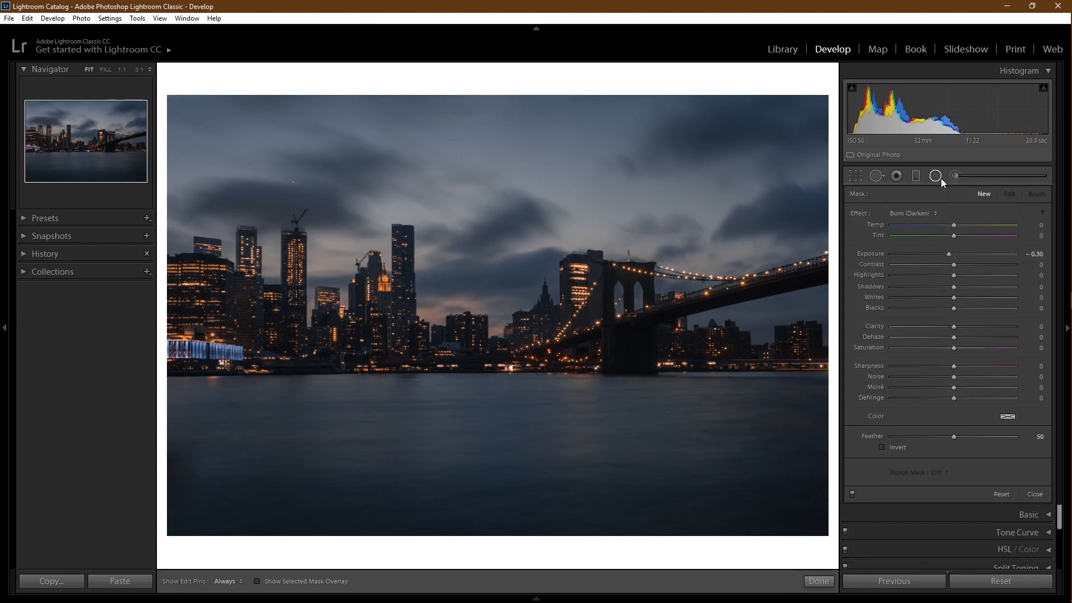